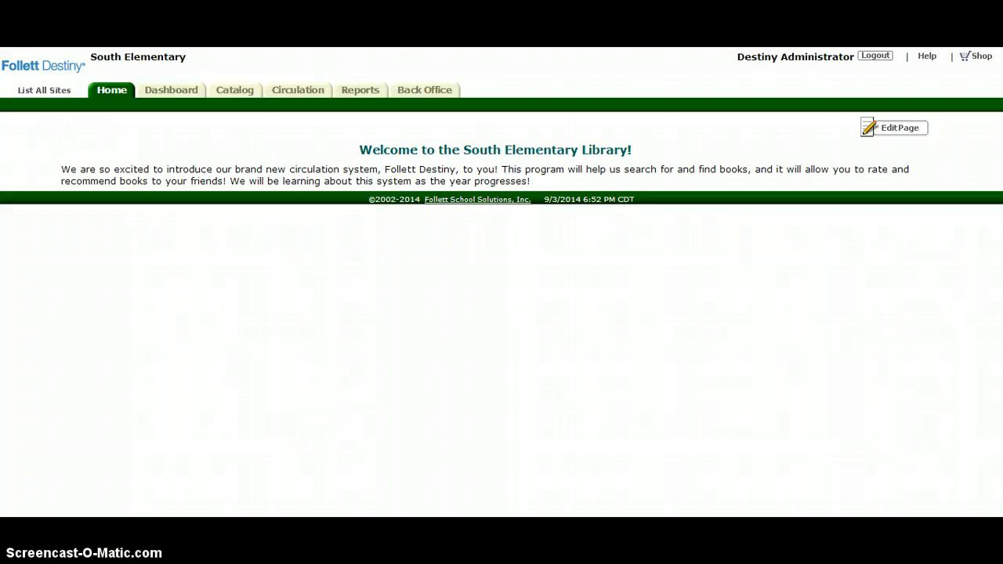
Search Manage Patrons for 'moore' in Back Office, listing four matching faculty and student patrons
{"action": "left_click", "coordinate": [423, 90]}
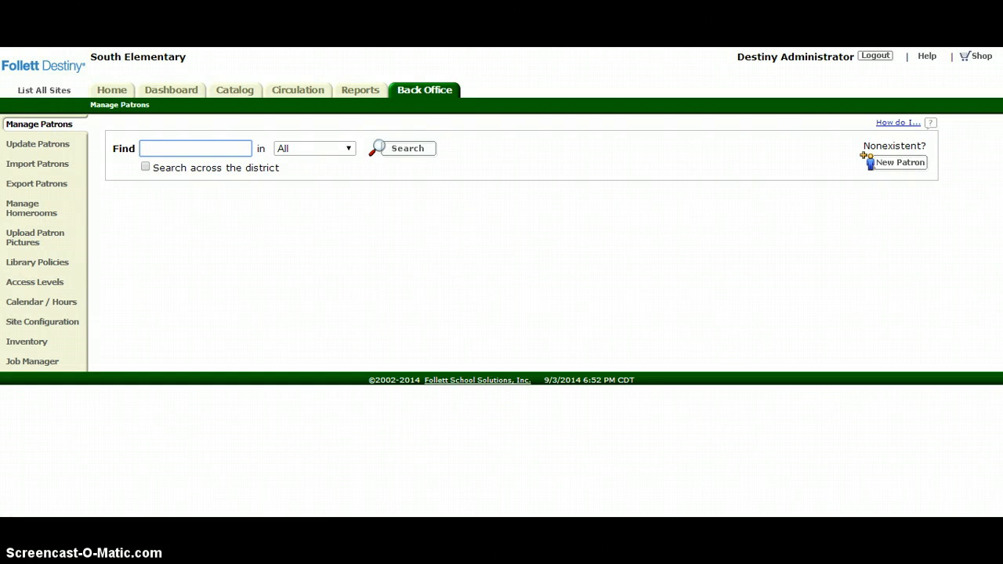
{"action": "type", "text": "moore"}
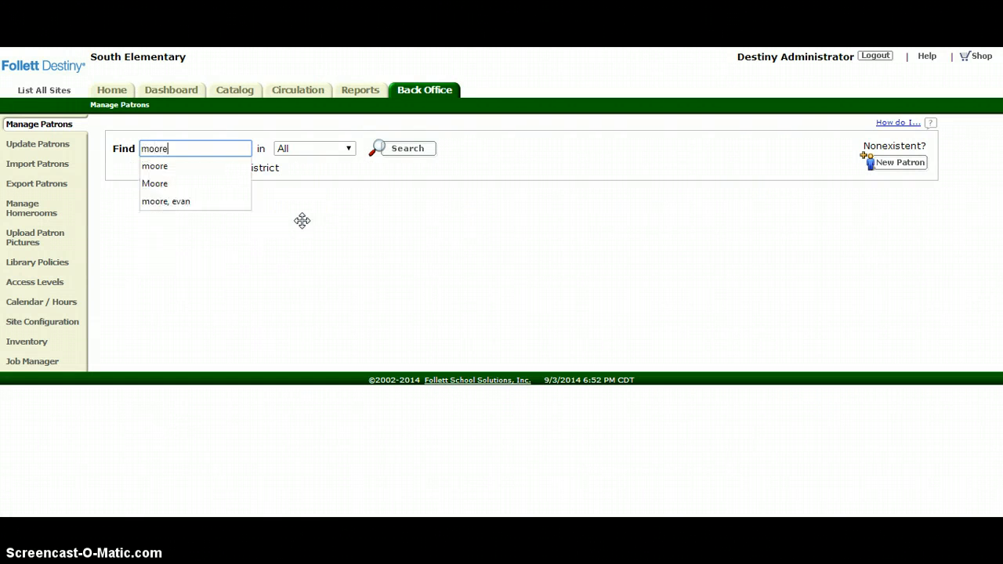
{"action": "left_click", "coordinate": [406, 147]}
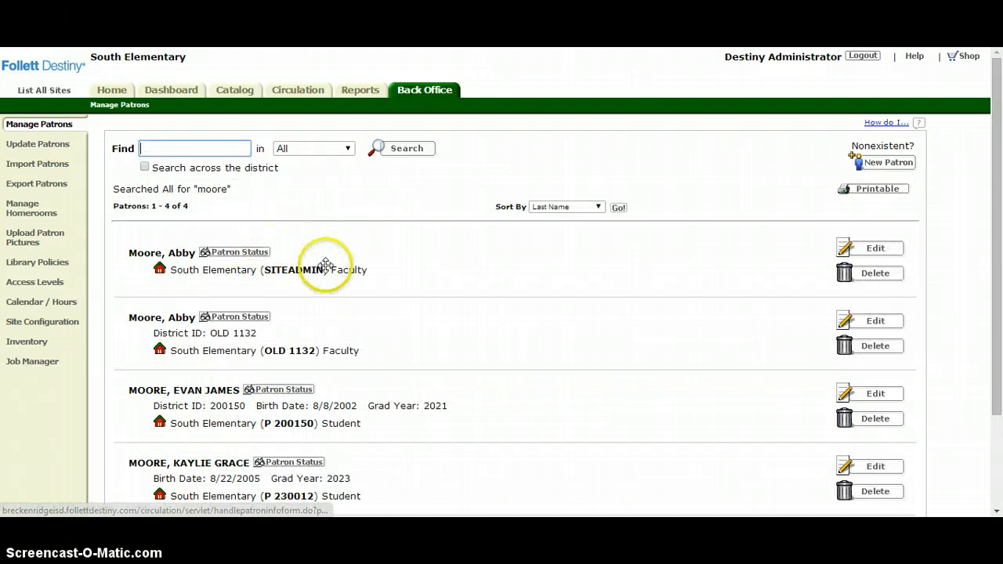
{"action": "mouse_move", "coordinate": [382, 278]}
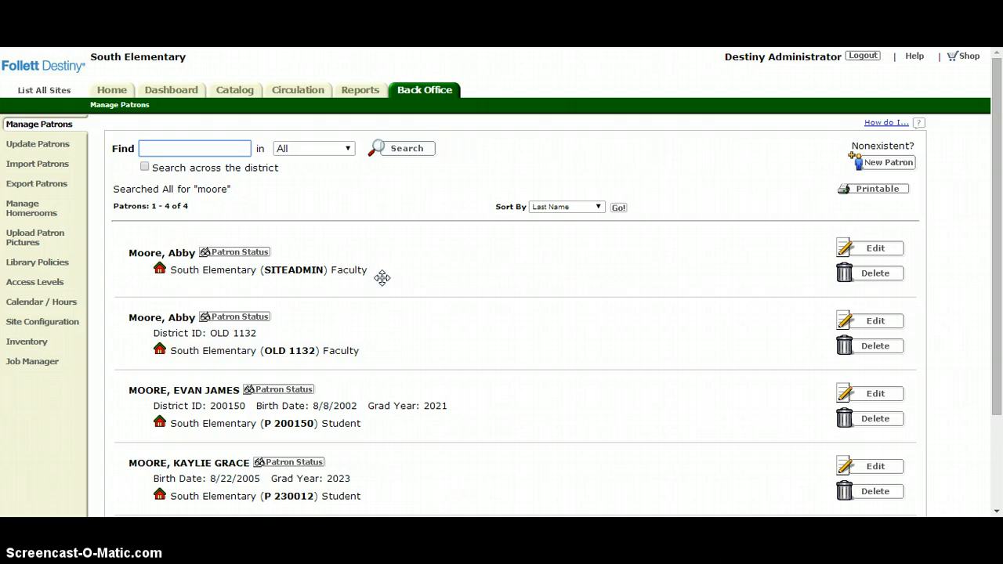
{"action": "left_click", "coordinate": [194, 147]}
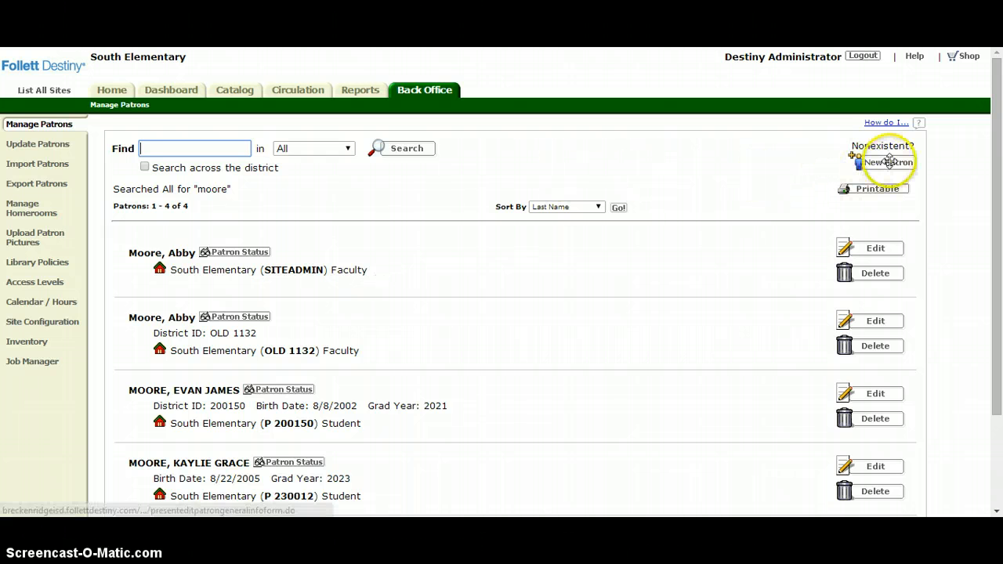
{"action": "left_click", "coordinate": [889, 162]}
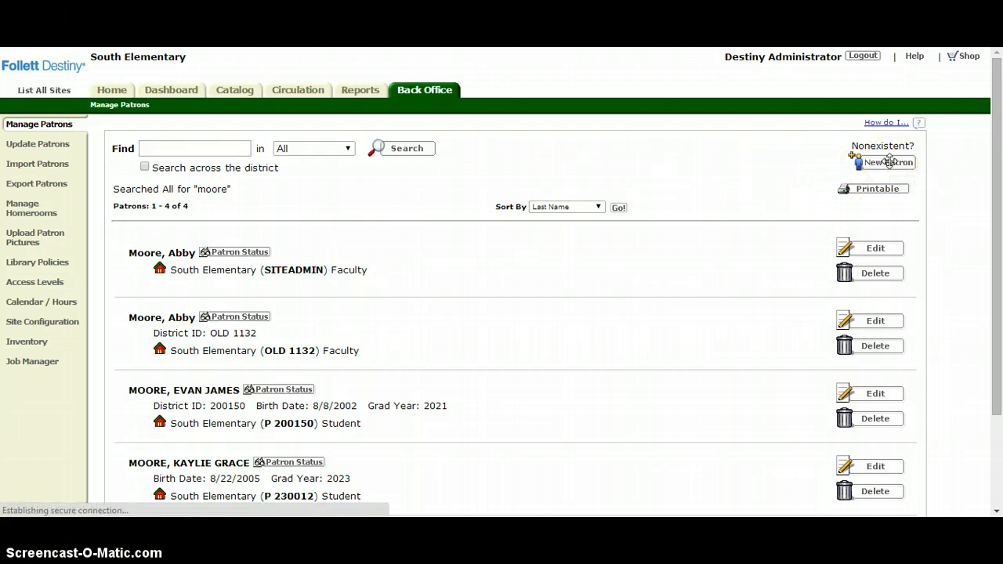
{"action": "left_click", "coordinate": [886, 162]}
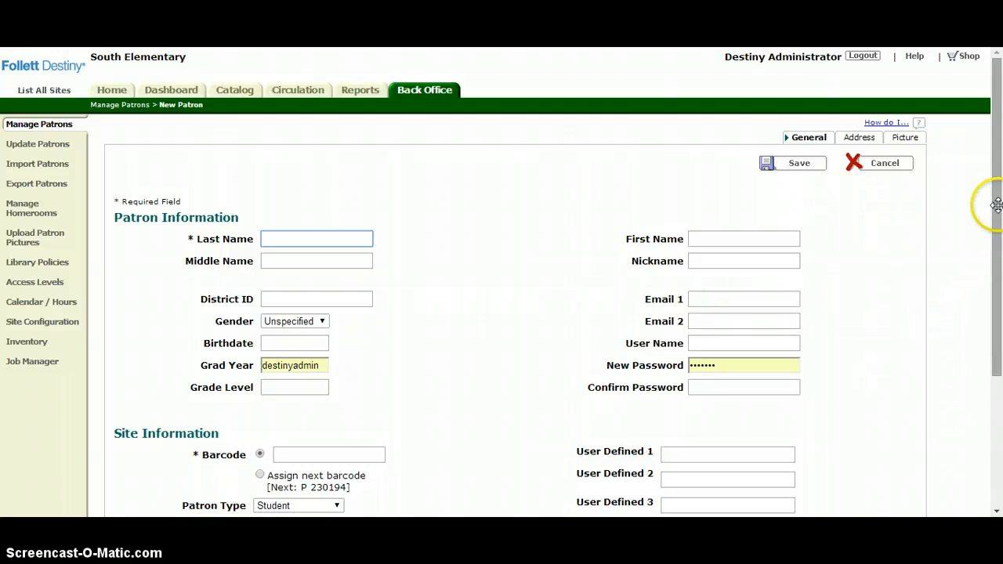
{"action": "scroll", "scroll_direction": "down", "scroll_amount": 3}
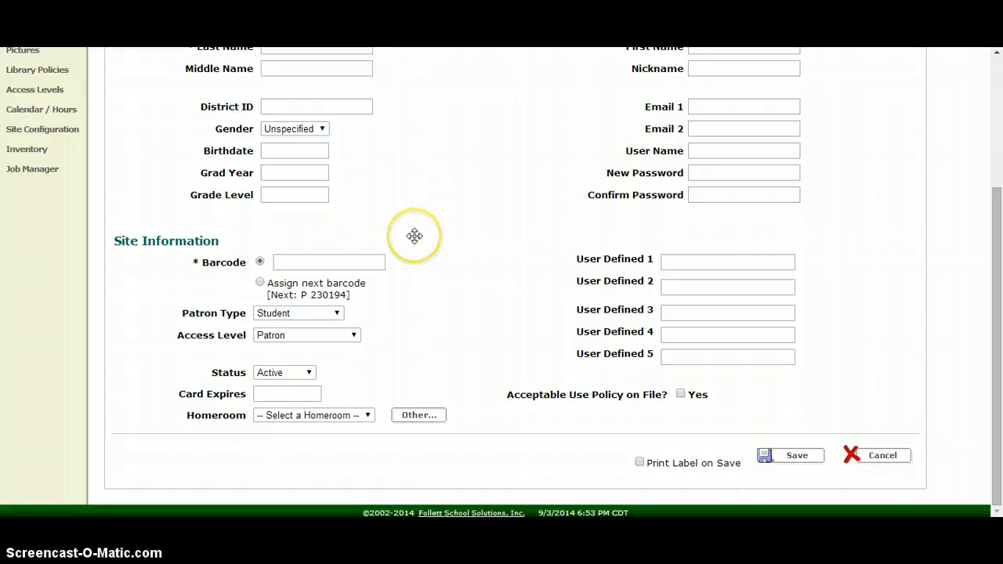
{"action": "left_click", "coordinate": [298, 313]}
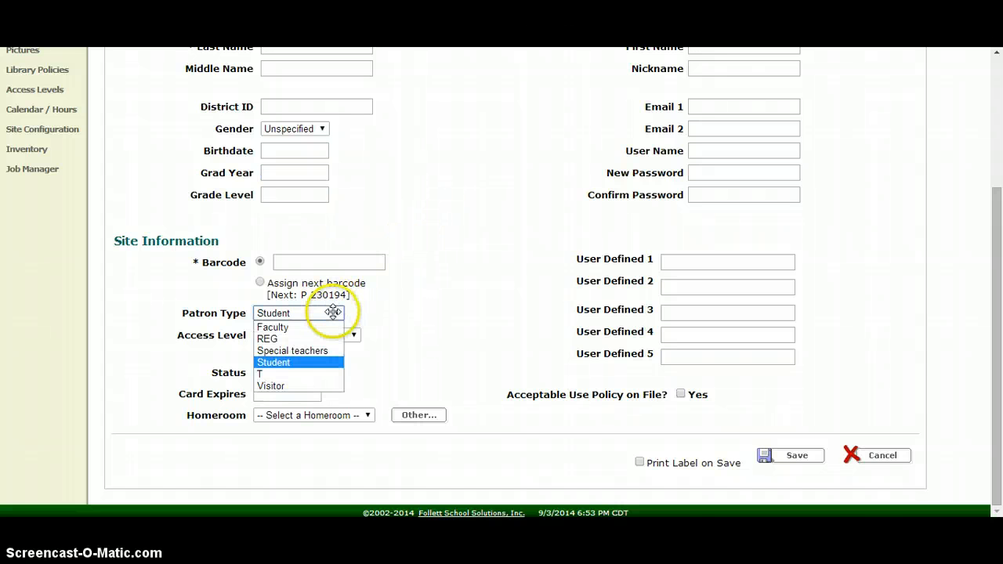
{"action": "mouse_move", "coordinate": [323, 328]}
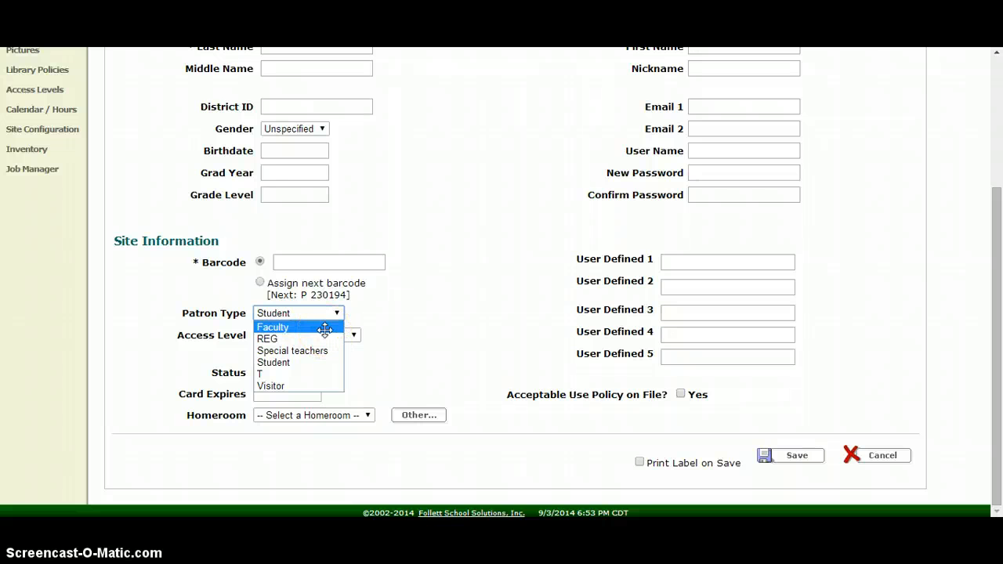
{"action": "left_click", "coordinate": [273, 328]}
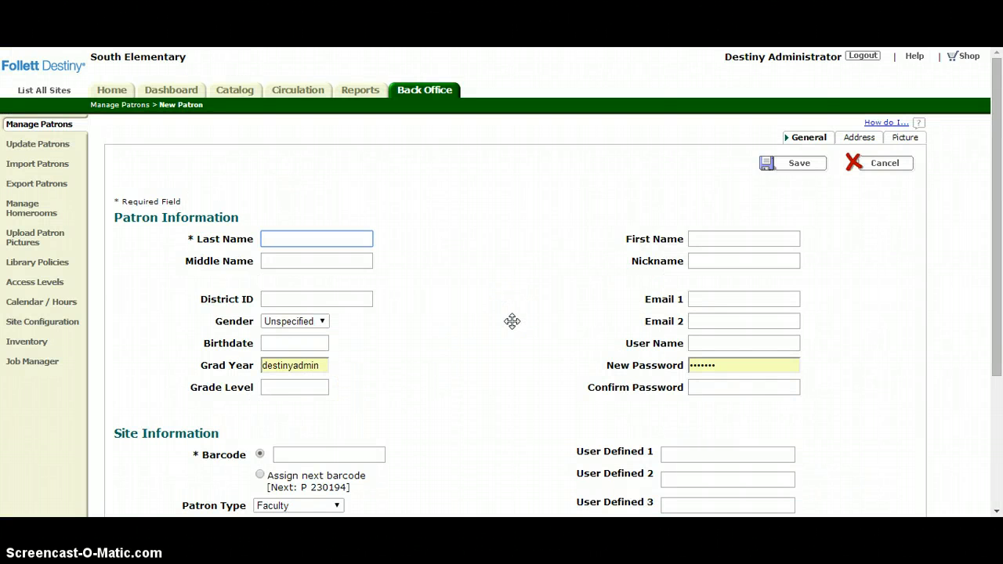
{"action": "mouse_move", "coordinate": [680, 203]}
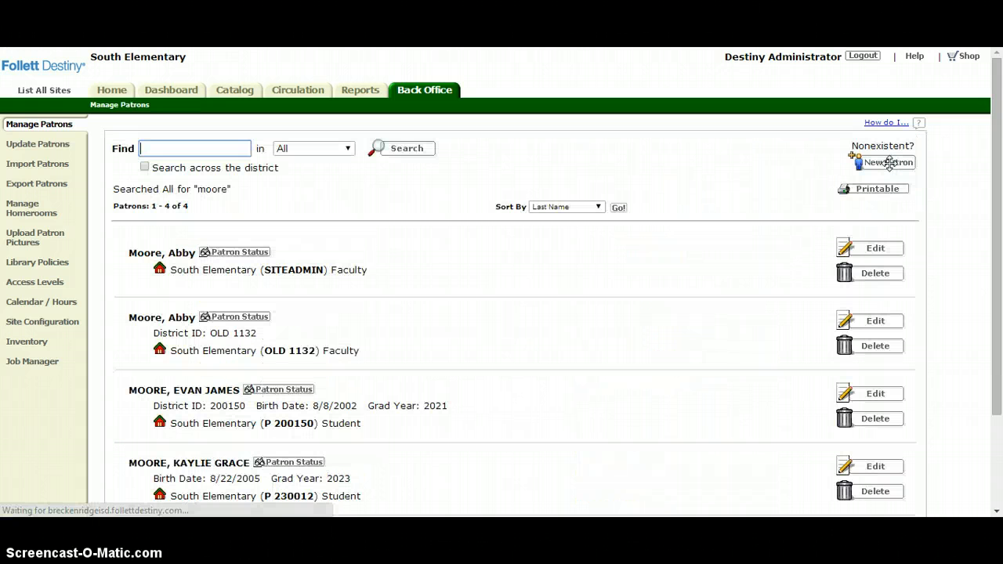
{"action": "mouse_move", "coordinate": [885, 161]}
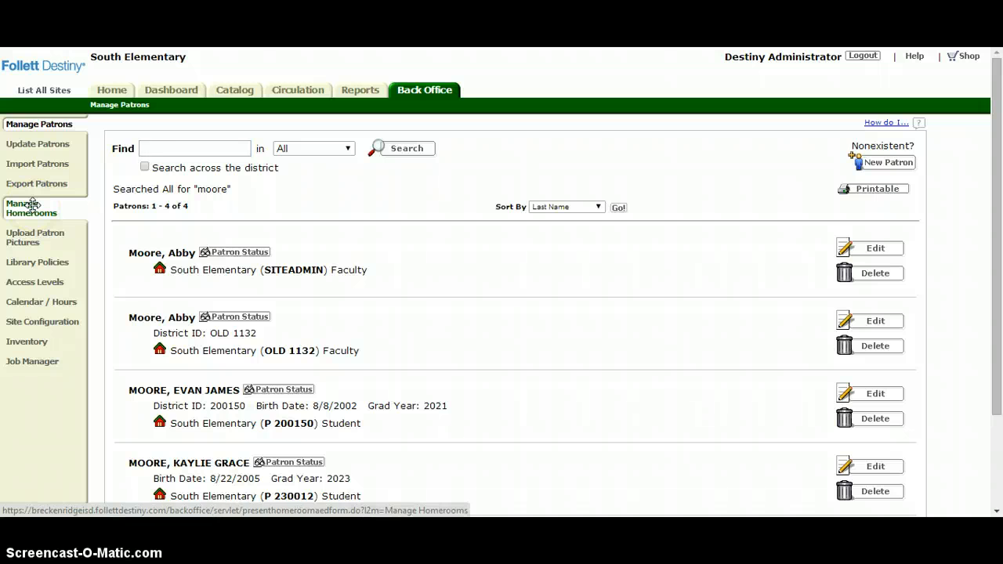
Show the Manage Homerooms page with the Current Homerooms list and their supervisors
{"action": "left_click", "coordinate": [31, 207]}
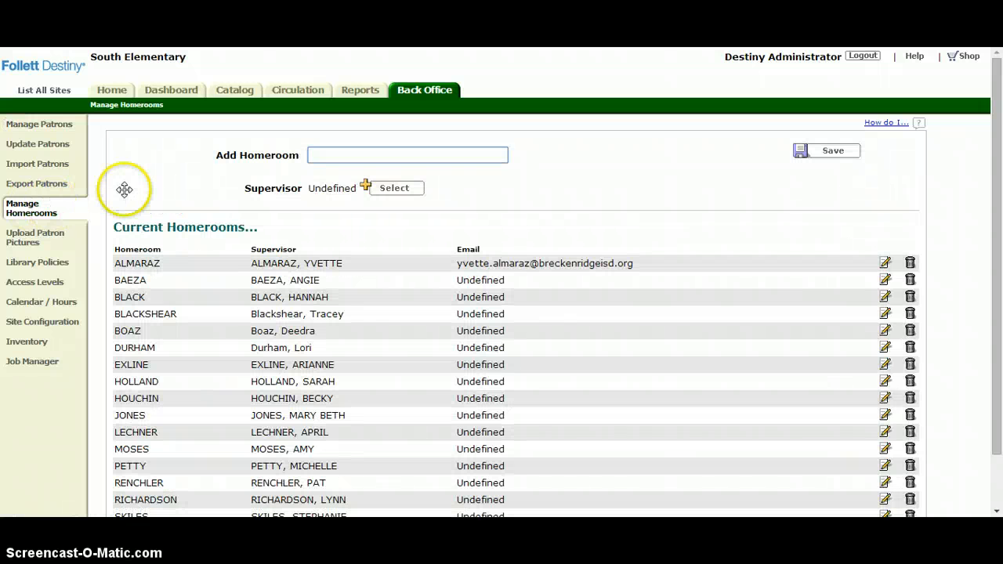
{"action": "mouse_move", "coordinate": [430, 196]}
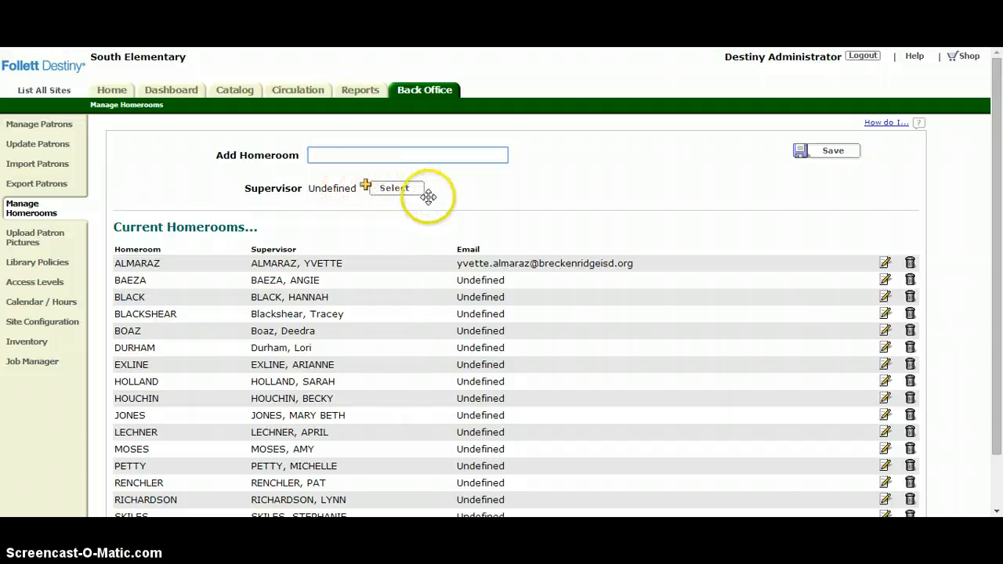
{"action": "left_click", "coordinate": [408, 155]}
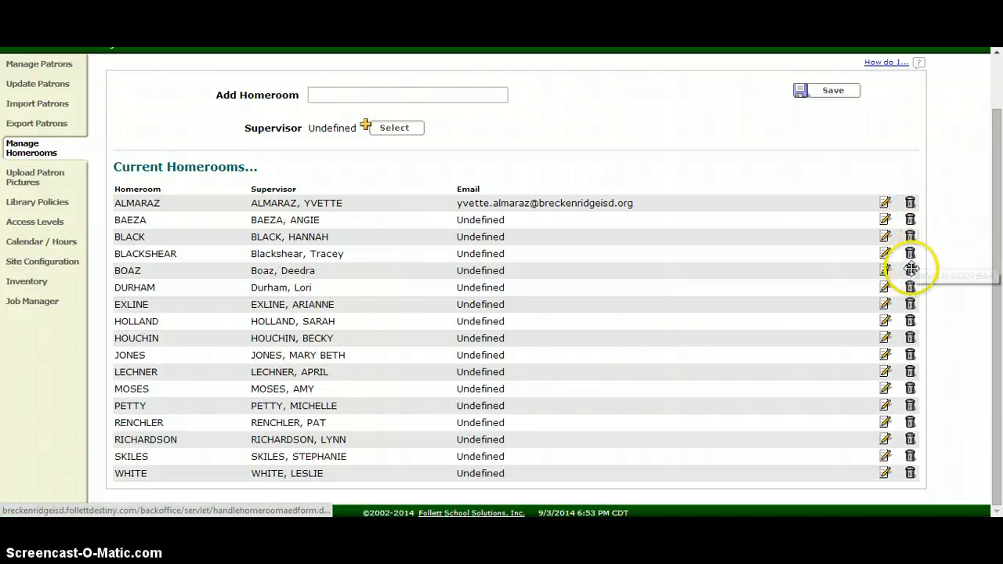
{"action": "mouse_move", "coordinate": [909, 287]}
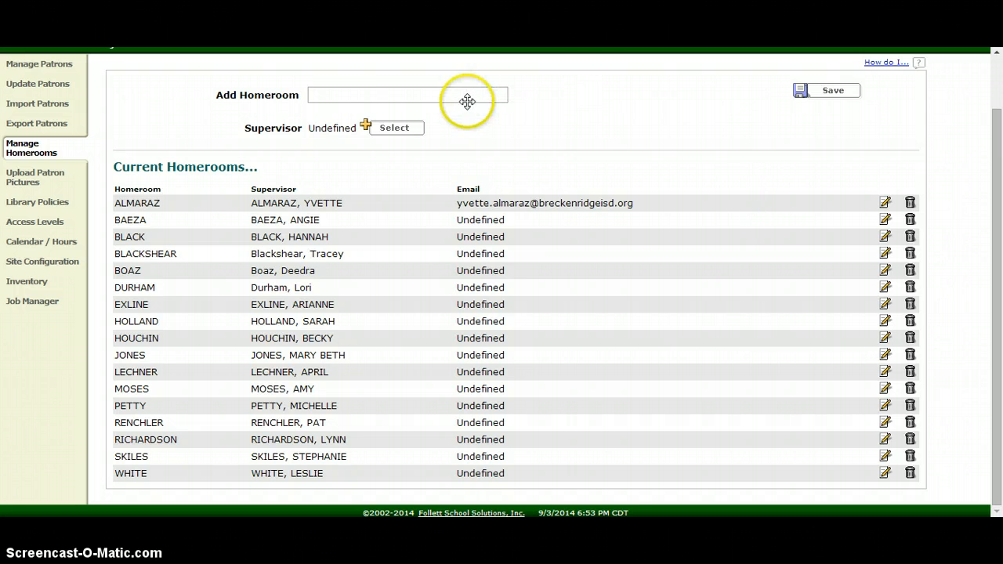
Save a new homeroom named TEST with no supervisor and find it in the list
{"action": "left_click", "coordinate": [407, 96]}
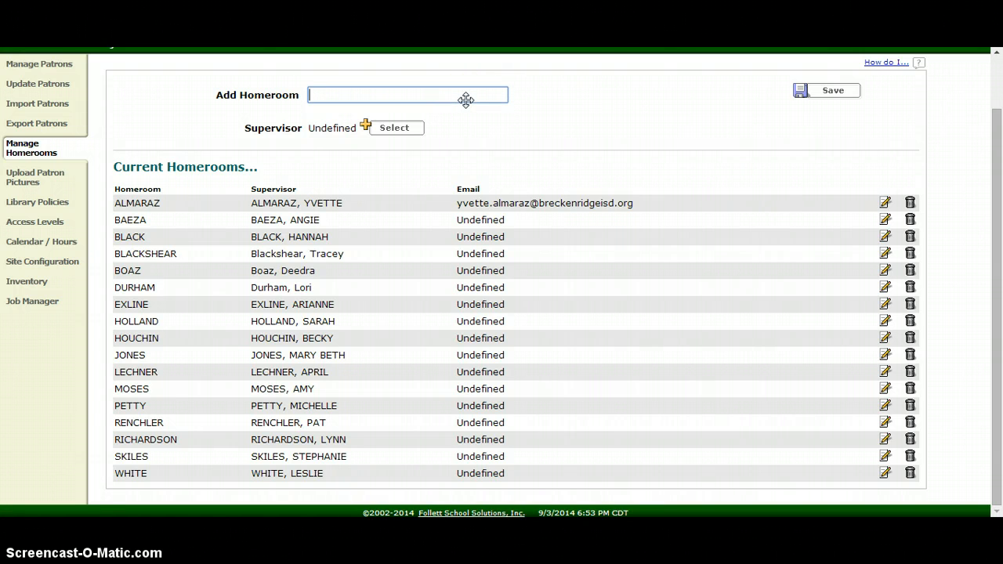
{"action": "type", "text": "TEST"}
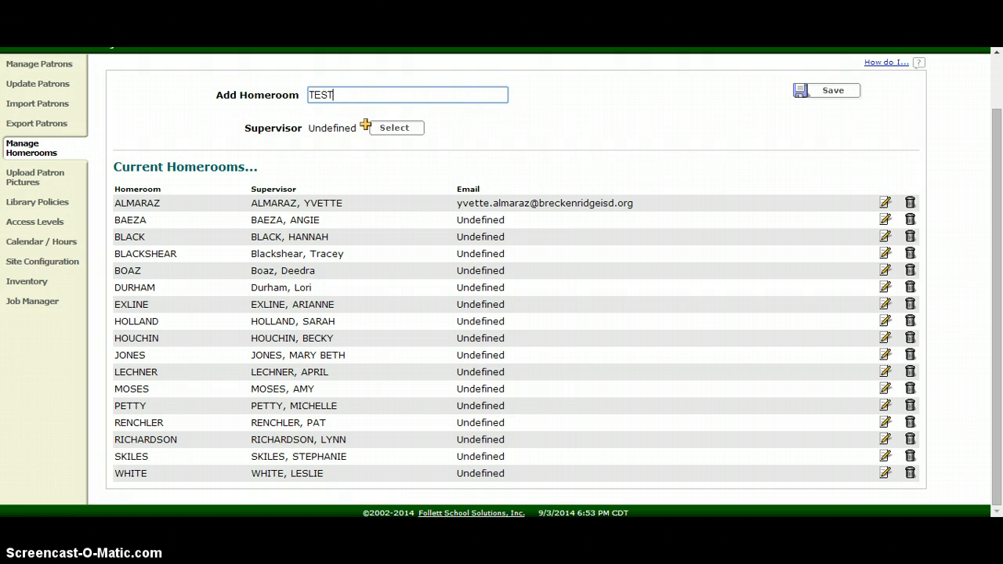
{"action": "left_click", "coordinate": [826, 89]}
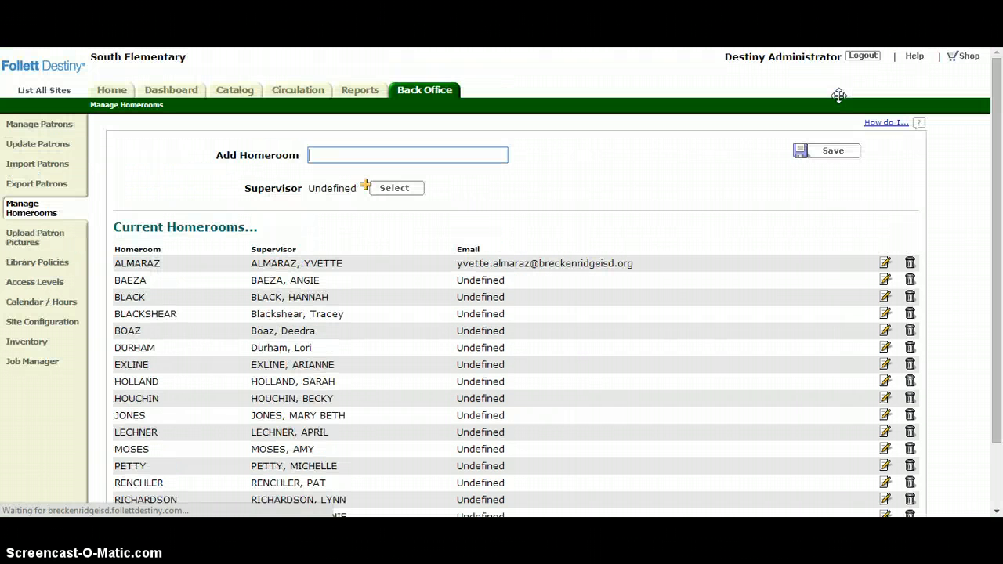
{"action": "scroll", "scroll_direction": "down", "scroll_amount": 3}
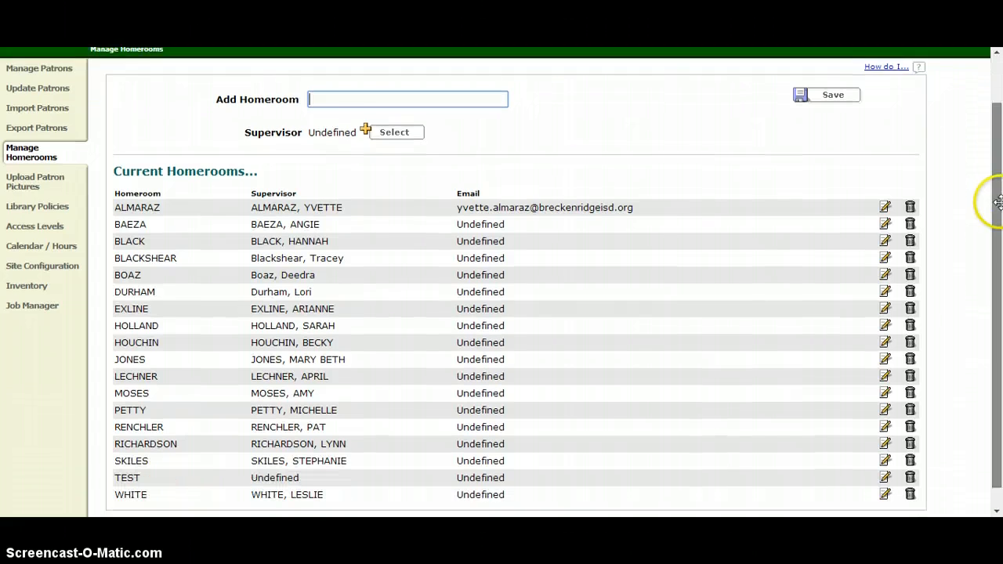
{"action": "scroll", "scroll_direction": "down", "scroll_amount": 3}
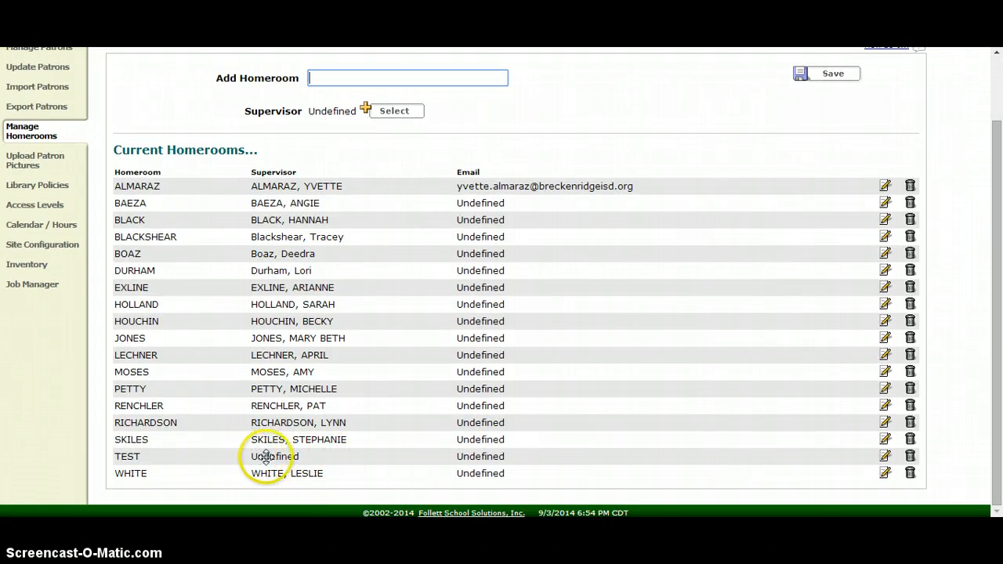
{"action": "mouse_move", "coordinate": [285, 463]}
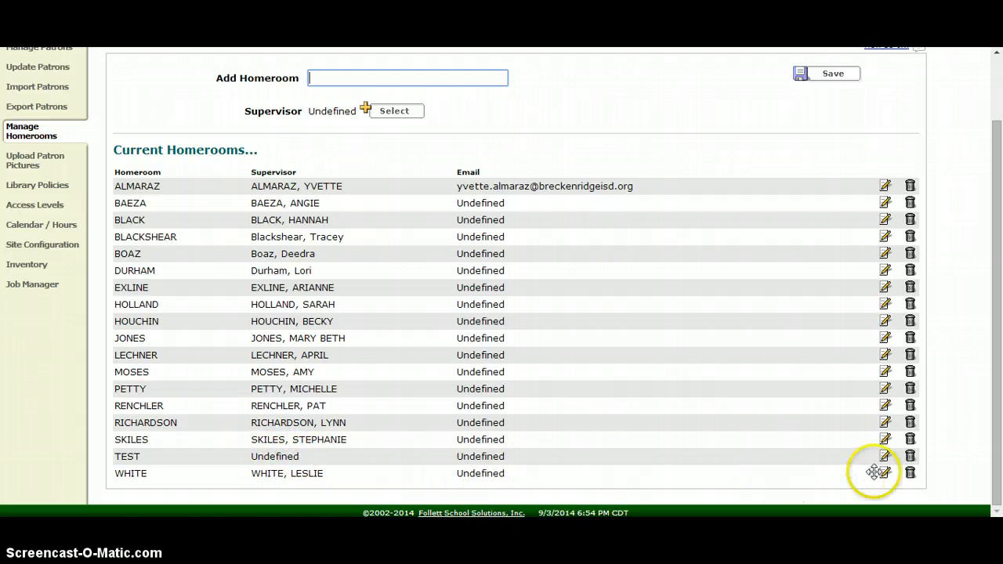
{"action": "mouse_move", "coordinate": [884, 456]}
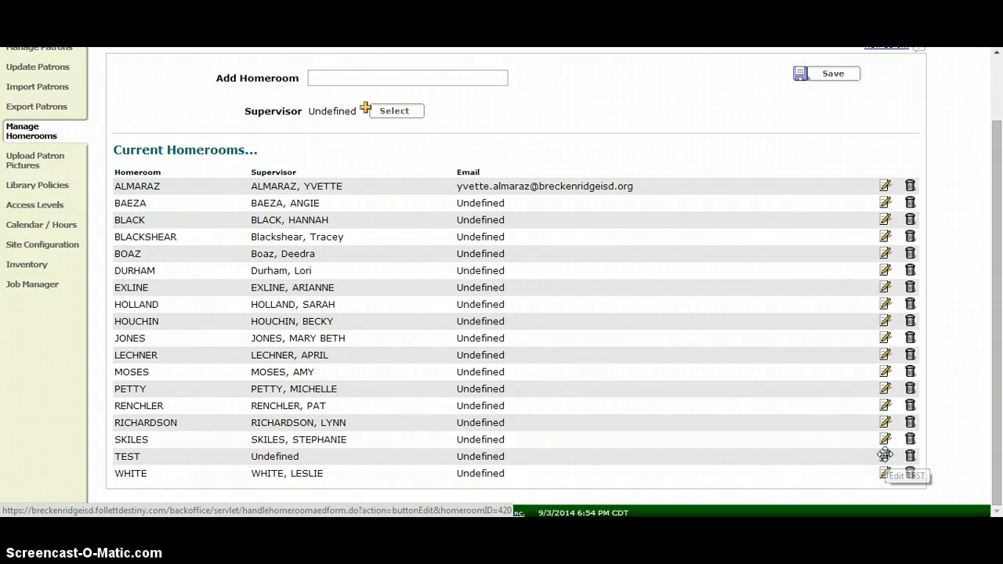
{"action": "left_click", "coordinate": [884, 455]}
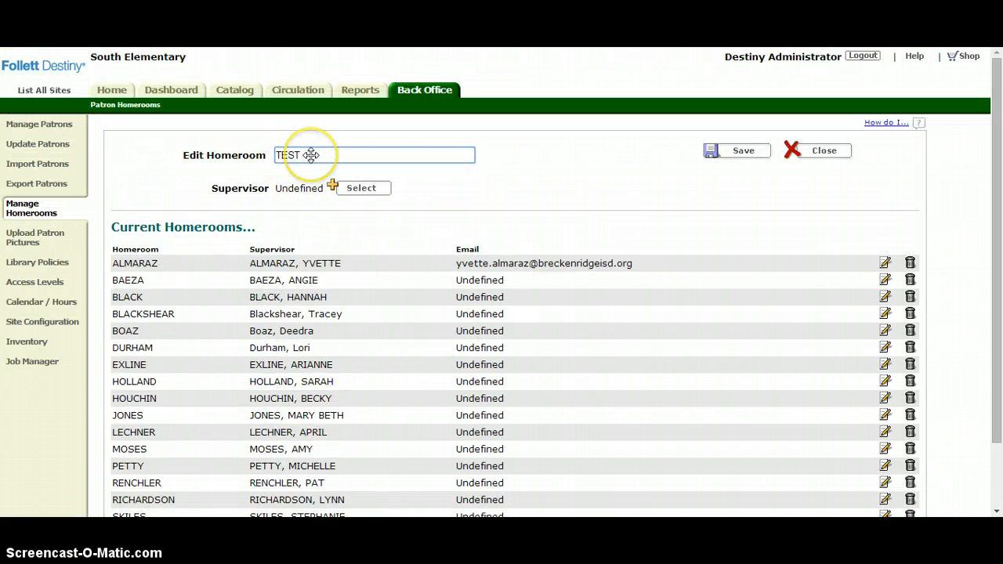
{"action": "mouse_move", "coordinate": [244, 193]}
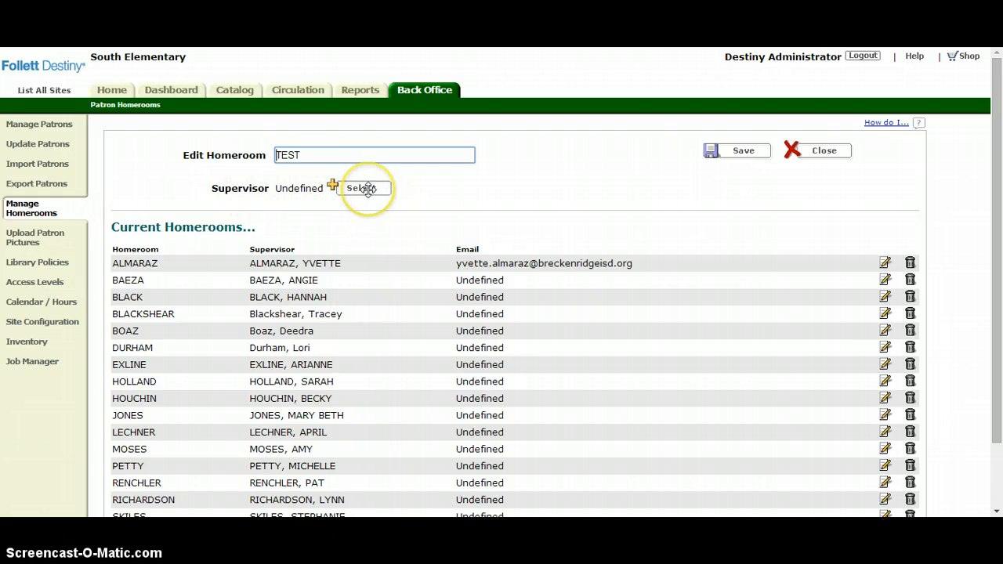
{"action": "left_click", "coordinate": [364, 188]}
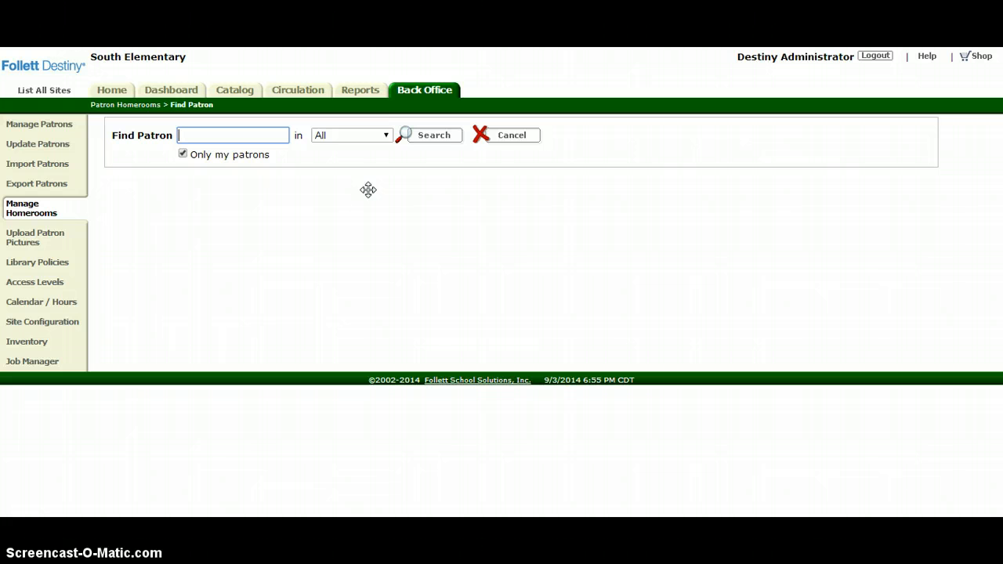
{"action": "type", "text": "moore"}
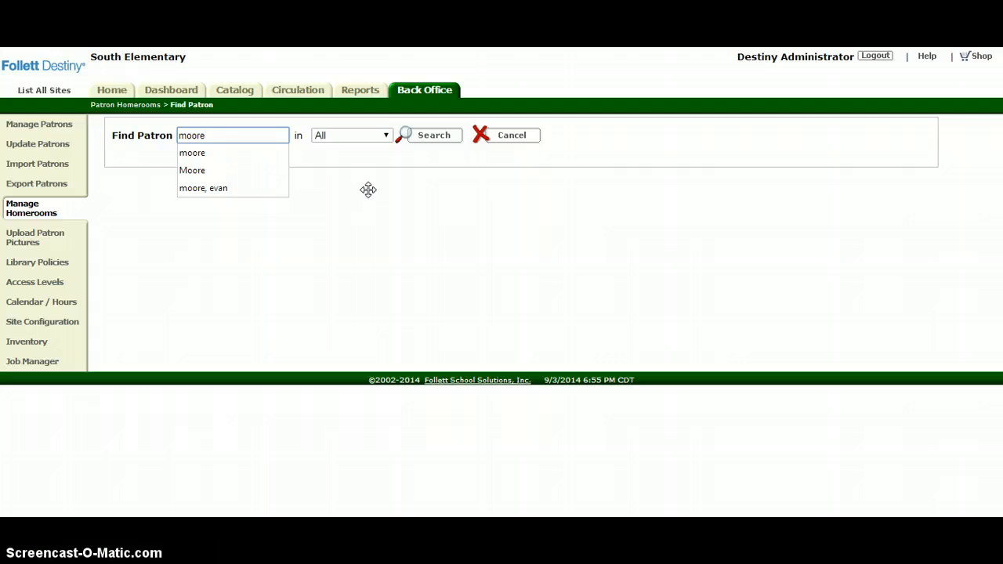
{"action": "left_click", "coordinate": [432, 135]}
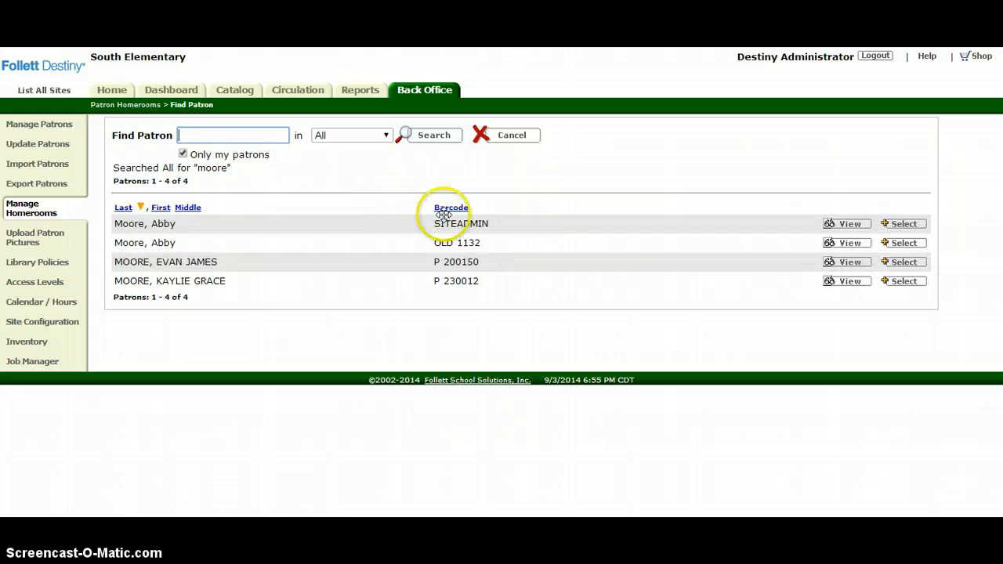
{"action": "mouse_move", "coordinate": [799, 235]}
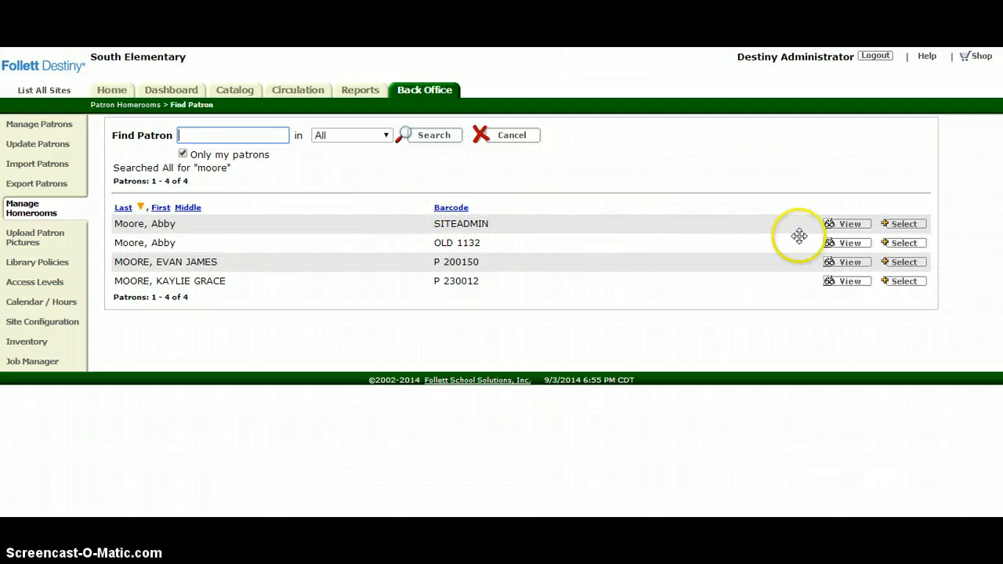
{"action": "mouse_move", "coordinate": [903, 223]}
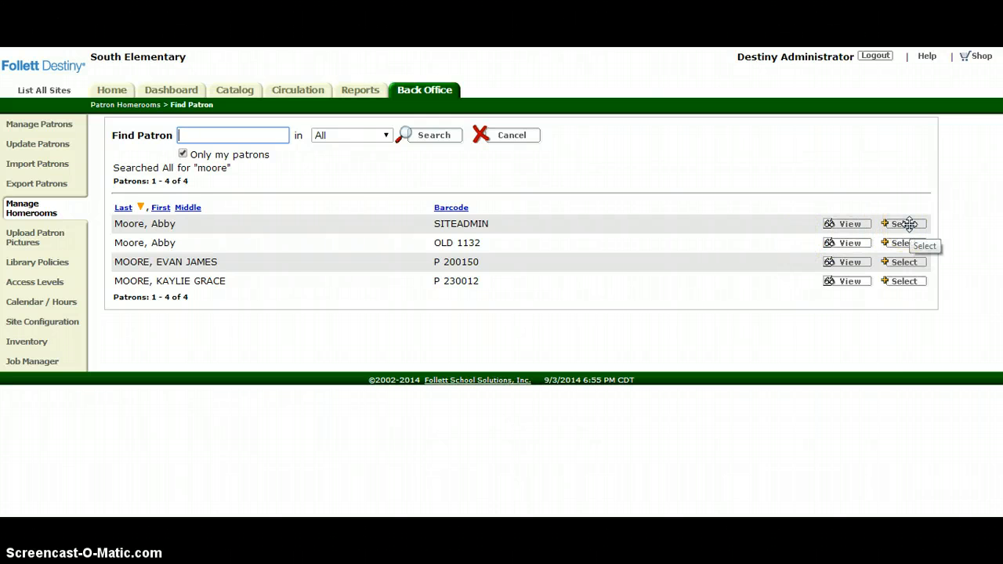
{"action": "left_click", "coordinate": [903, 223]}
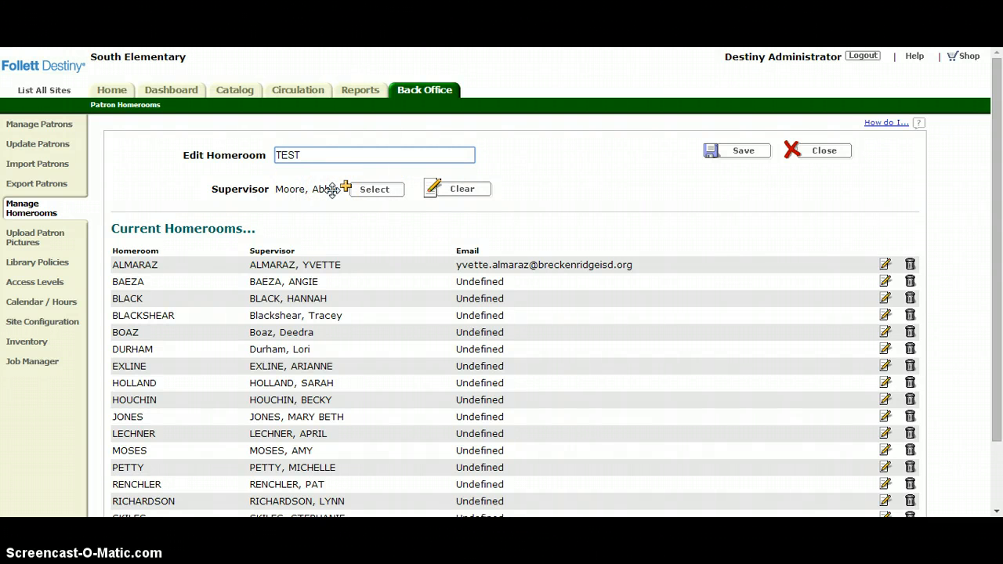
{"action": "mouse_move", "coordinate": [489, 171]}
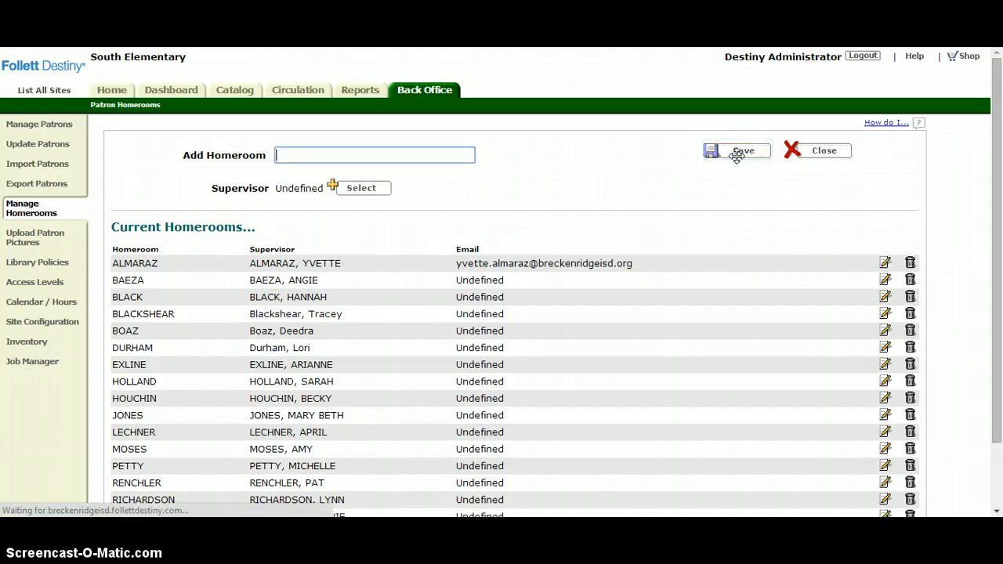
{"action": "scroll", "scroll_direction": "down", "scroll_amount": 3}
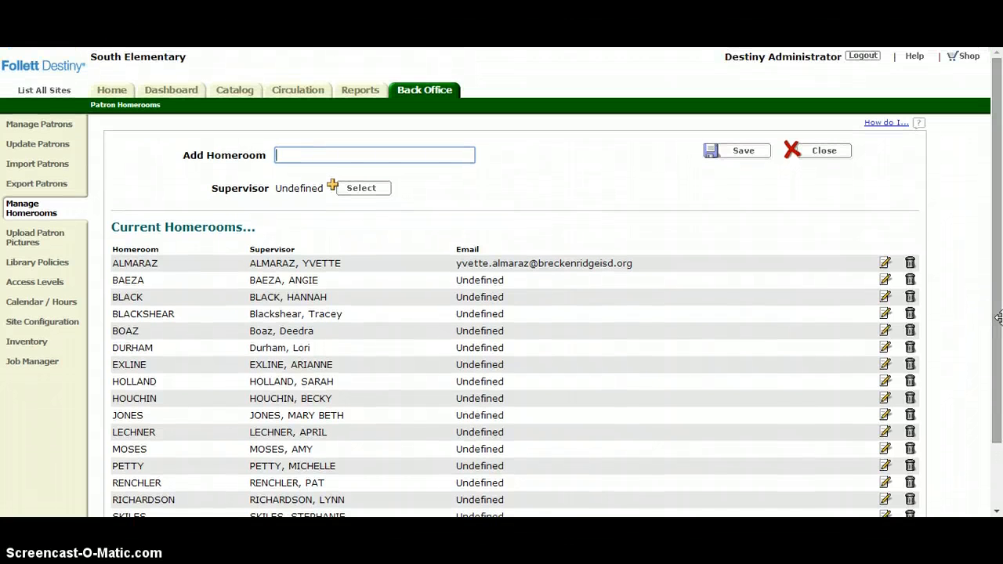
{"action": "mouse_move", "coordinate": [594, 244]}
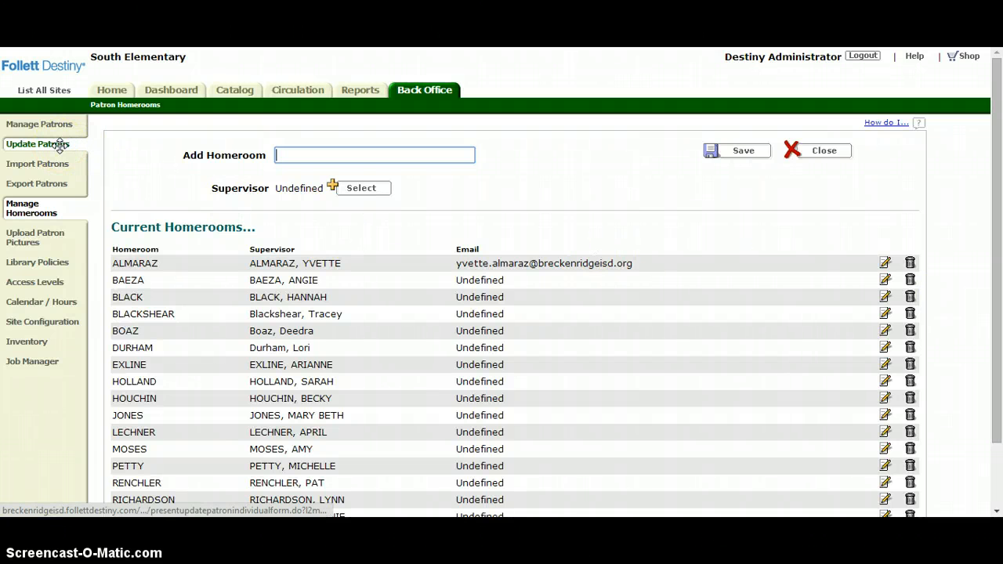
Set Update Patrons to a list of patrons changing Homeroom to TEST
{"action": "left_click", "coordinate": [38, 145]}
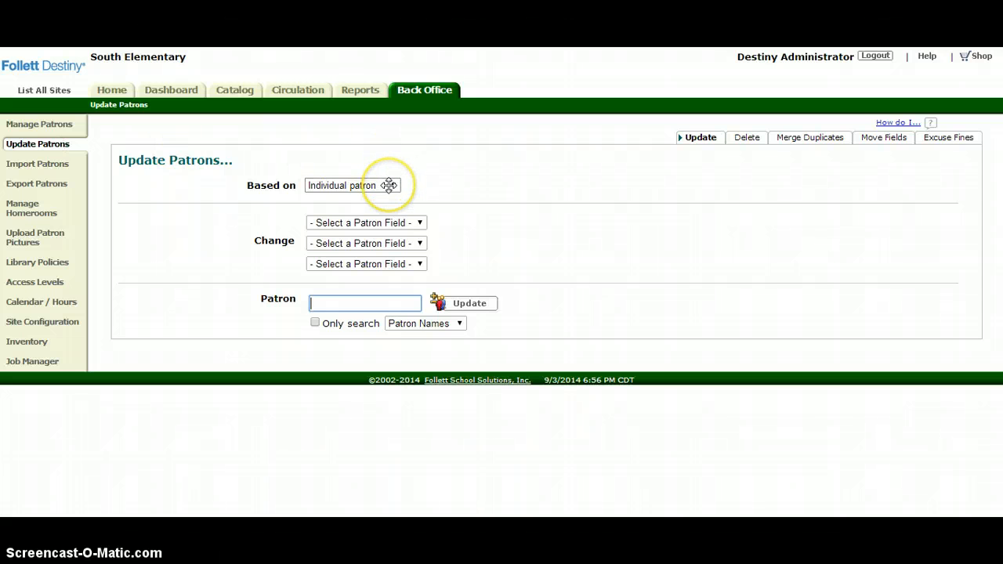
{"action": "left_click", "coordinate": [351, 185]}
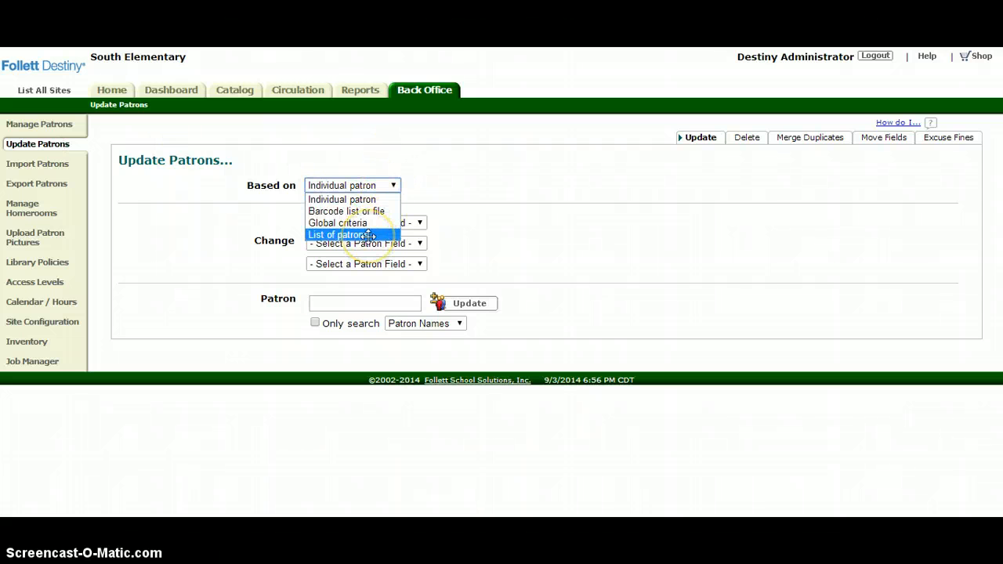
{"action": "left_click", "coordinate": [339, 235]}
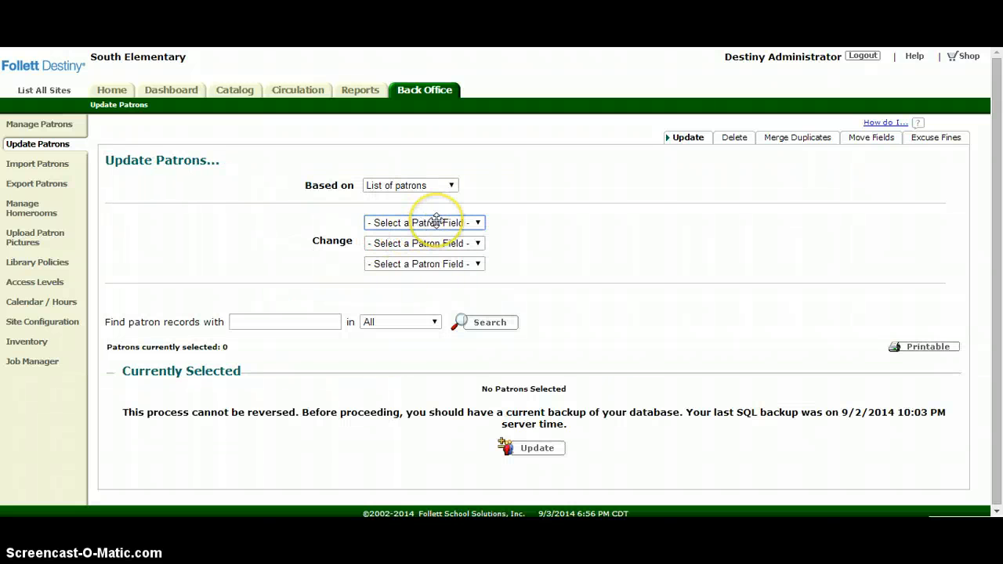
{"action": "left_click", "coordinate": [423, 223]}
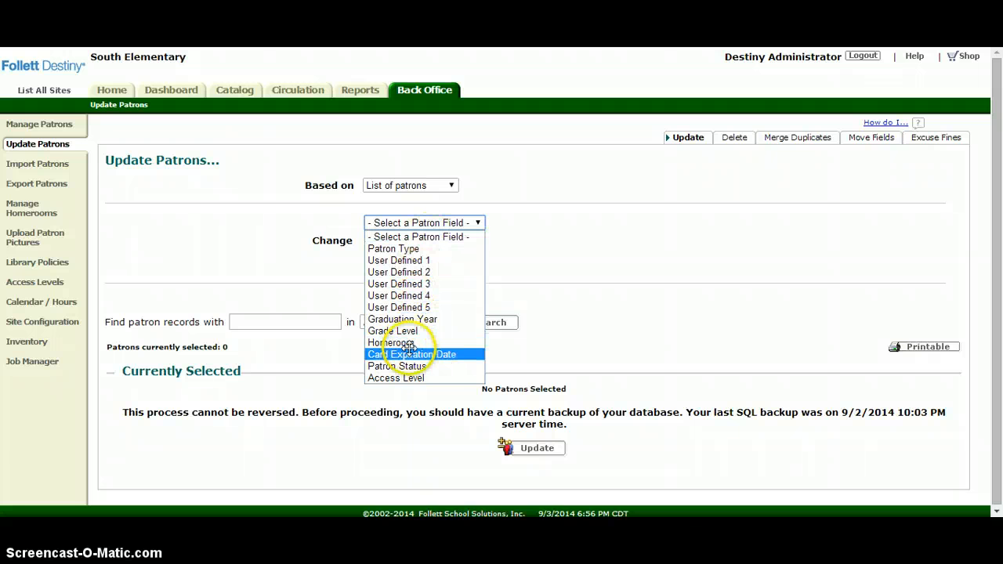
{"action": "left_click", "coordinate": [392, 341]}
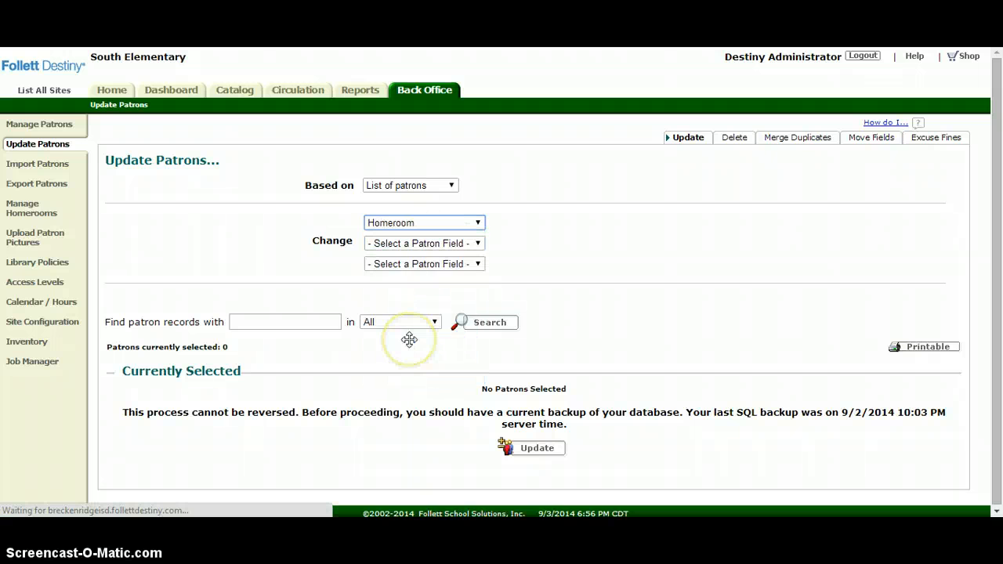
{"action": "mouse_move", "coordinate": [510, 203]}
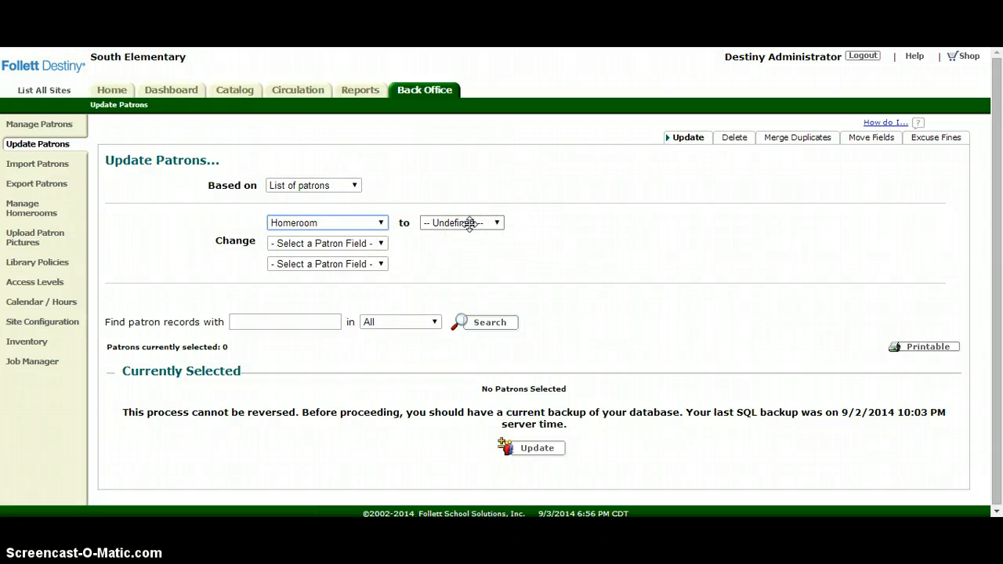
{"action": "left_click", "coordinate": [460, 222]}
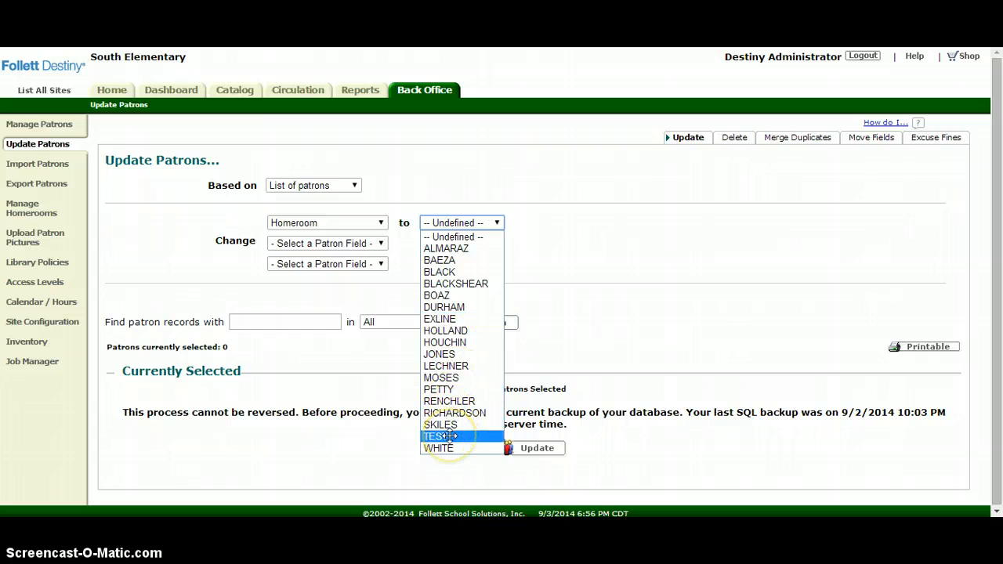
{"action": "left_click", "coordinate": [440, 436]}
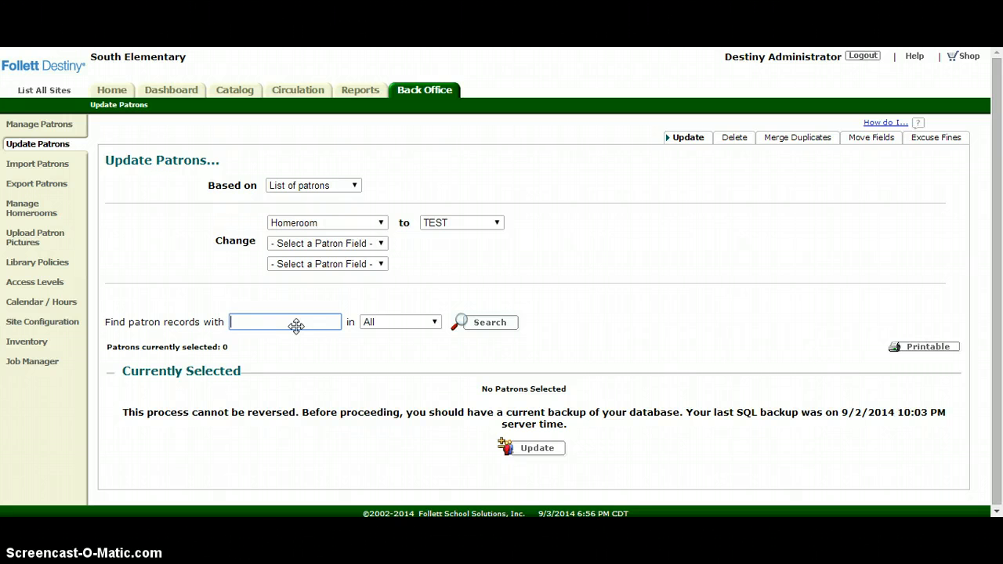
{"action": "type", "text": "m"}
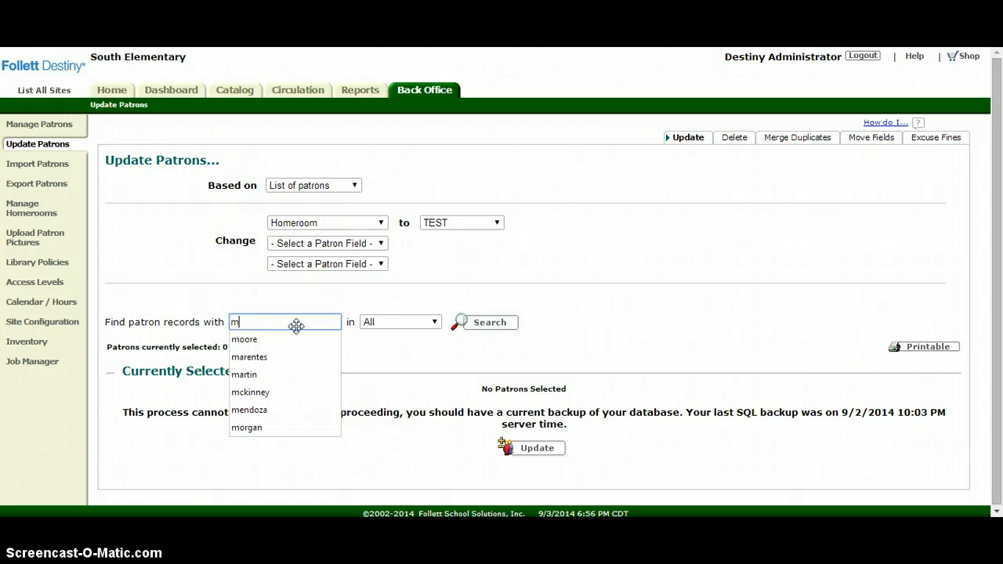
{"action": "type", "text": "oore"}
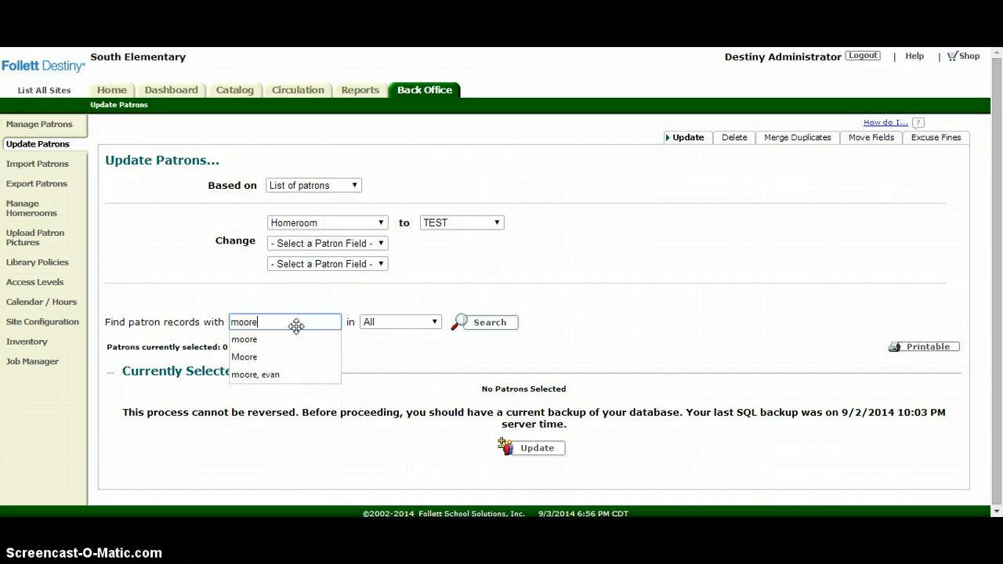
{"action": "left_click", "coordinate": [489, 323]}
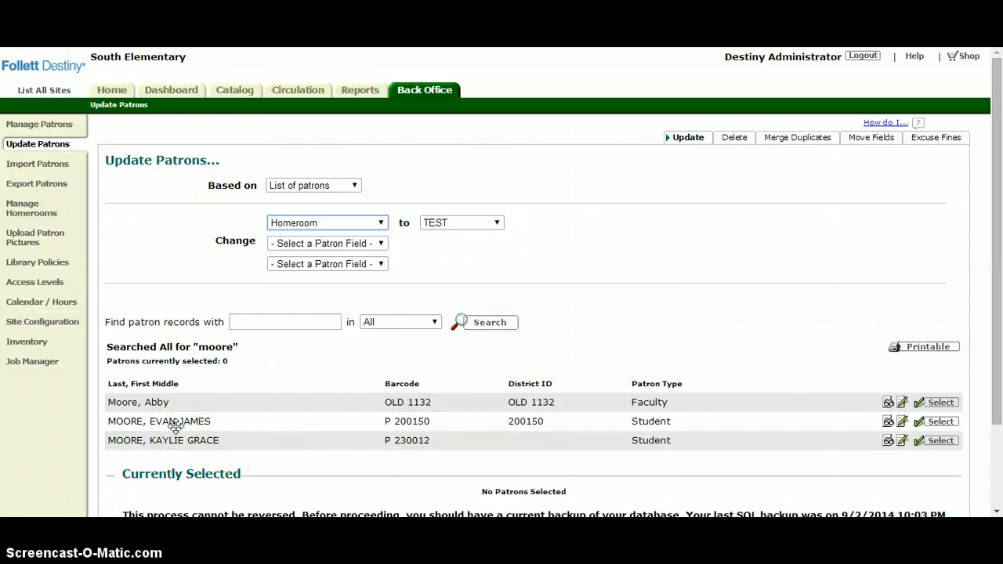
{"action": "mouse_move", "coordinate": [759, 425]}
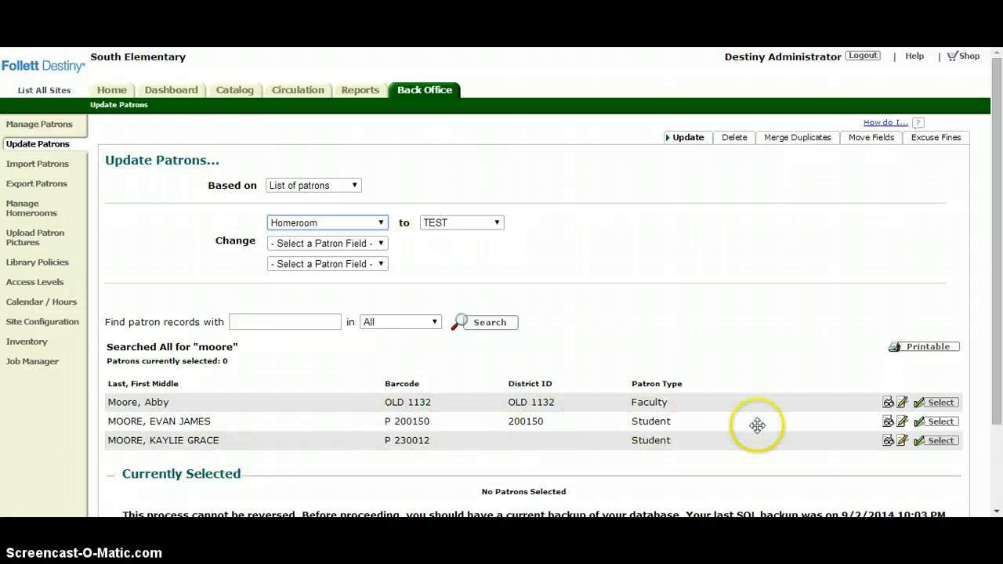
{"action": "left_click", "coordinate": [937, 420]}
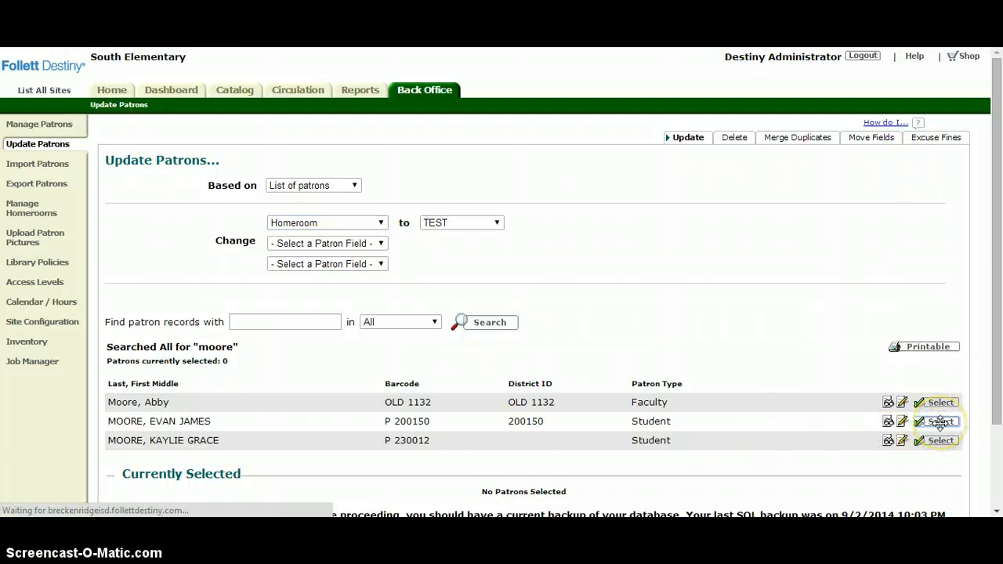
{"action": "left_click", "coordinate": [940, 420]}
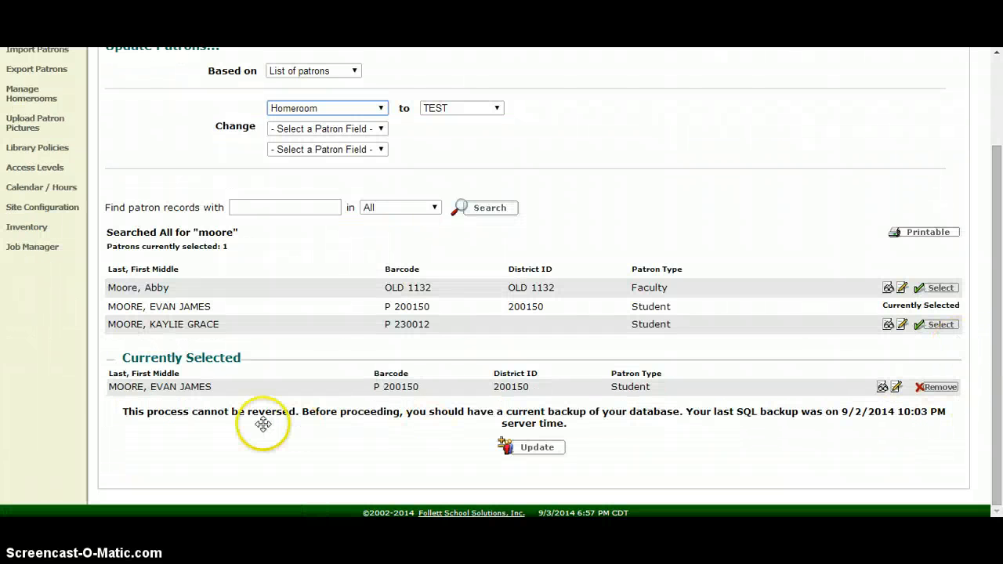
{"action": "mouse_move", "coordinate": [153, 439]}
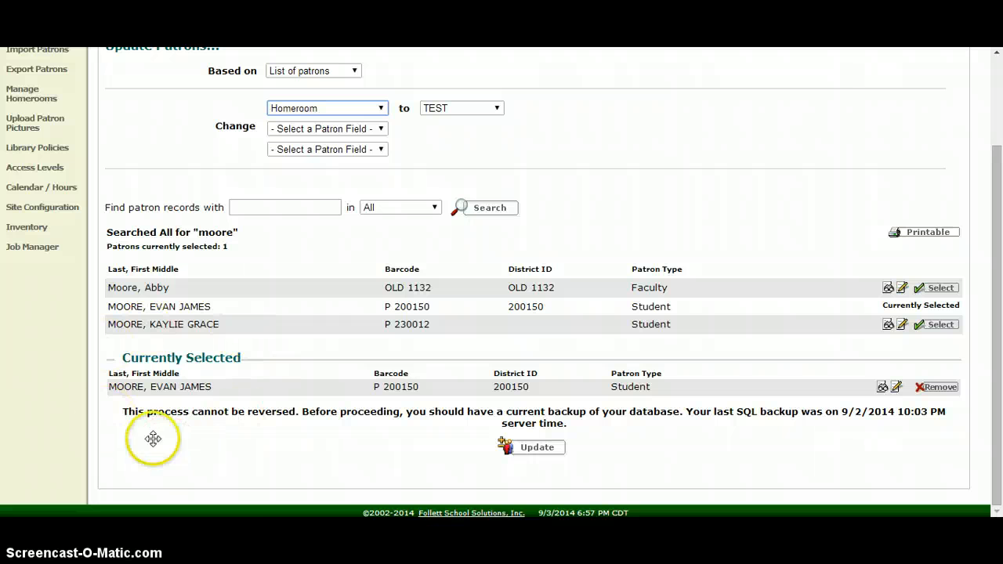
{"action": "mouse_move", "coordinate": [279, 206]}
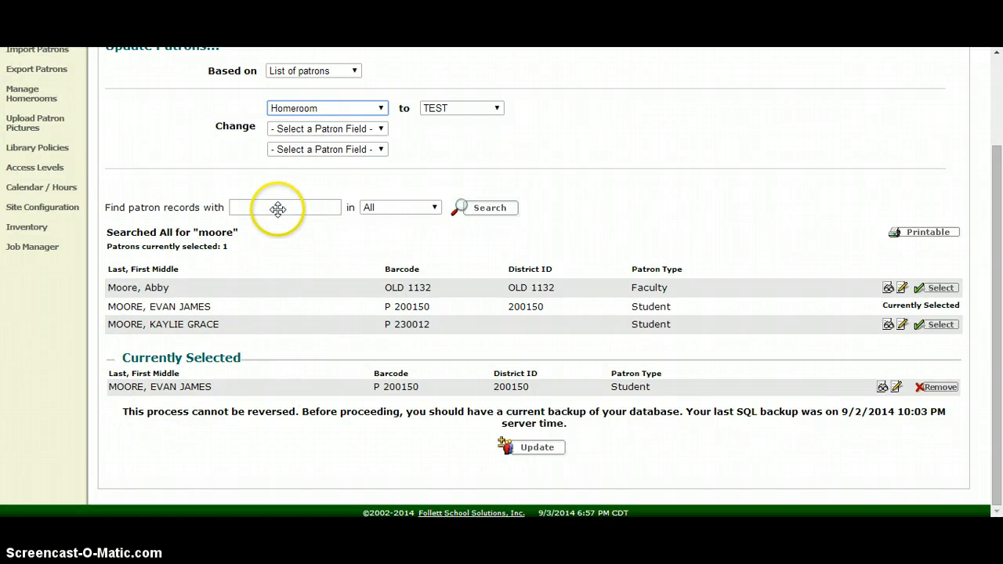
{"action": "left_click", "coordinate": [285, 207]}
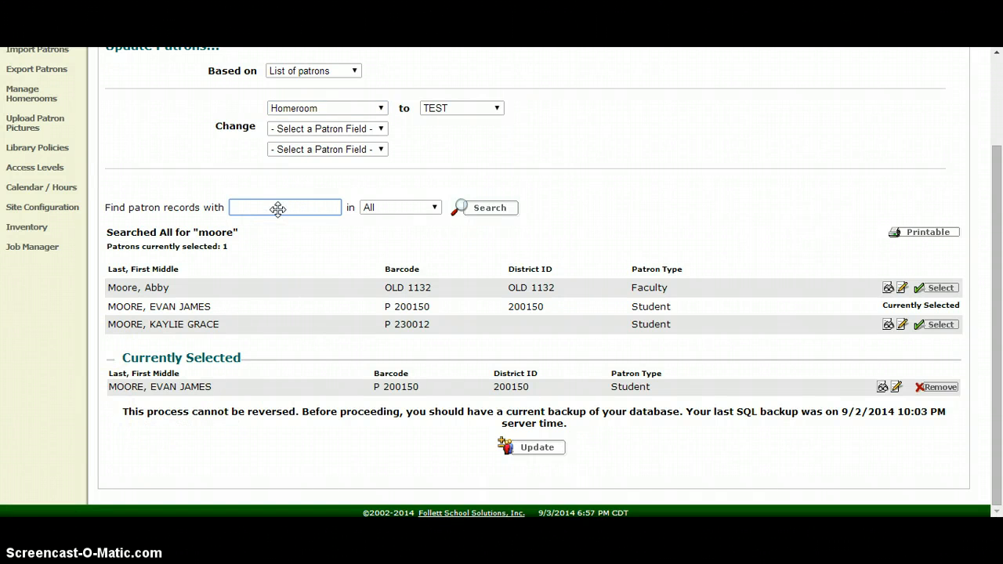
{"action": "type", "text": "bonnett"}
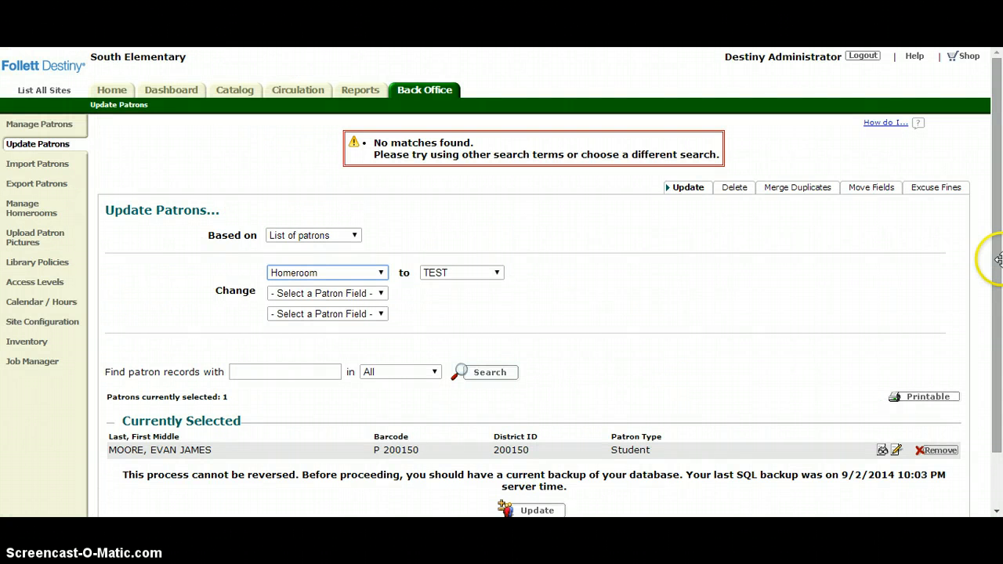
{"action": "scroll", "scroll_direction": "down", "scroll_amount": 3}
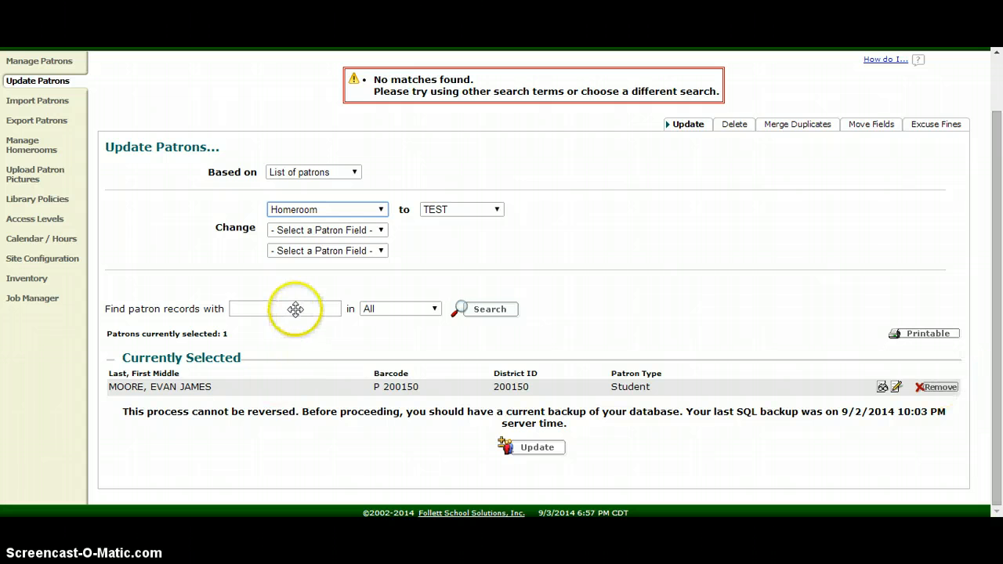
{"action": "left_click", "coordinate": [285, 309]}
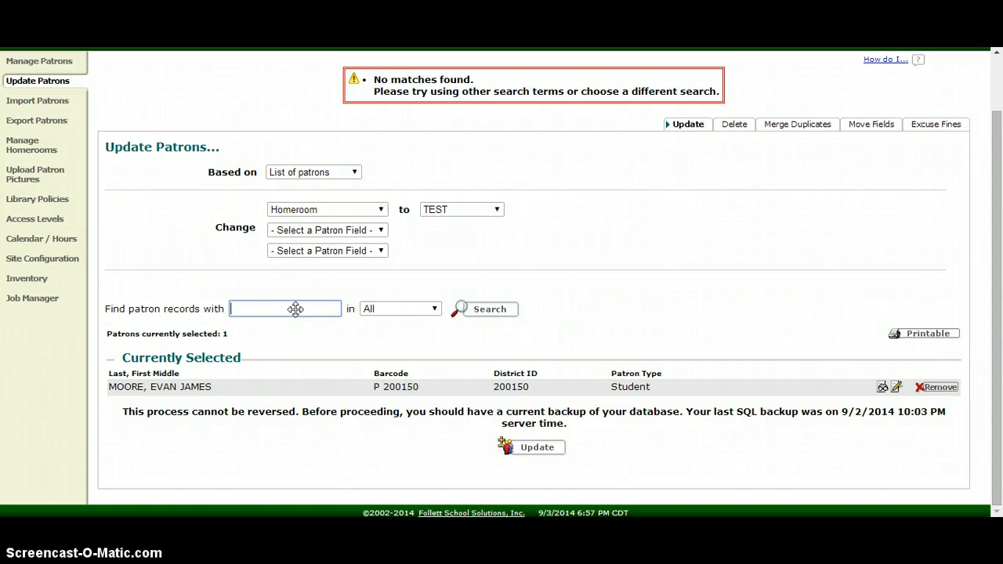
{"action": "type", "text": "zade"}
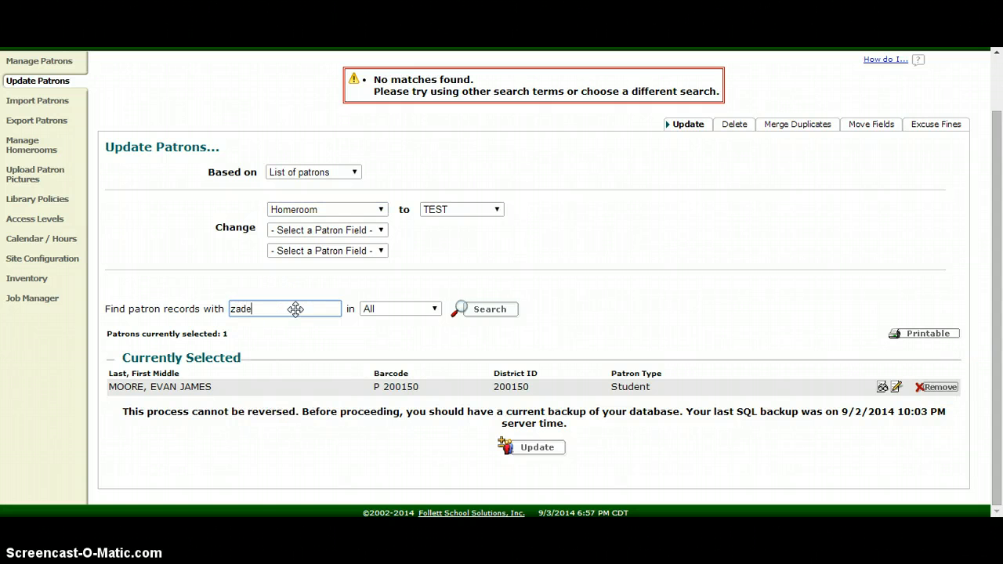
{"action": "left_click", "coordinate": [483, 308]}
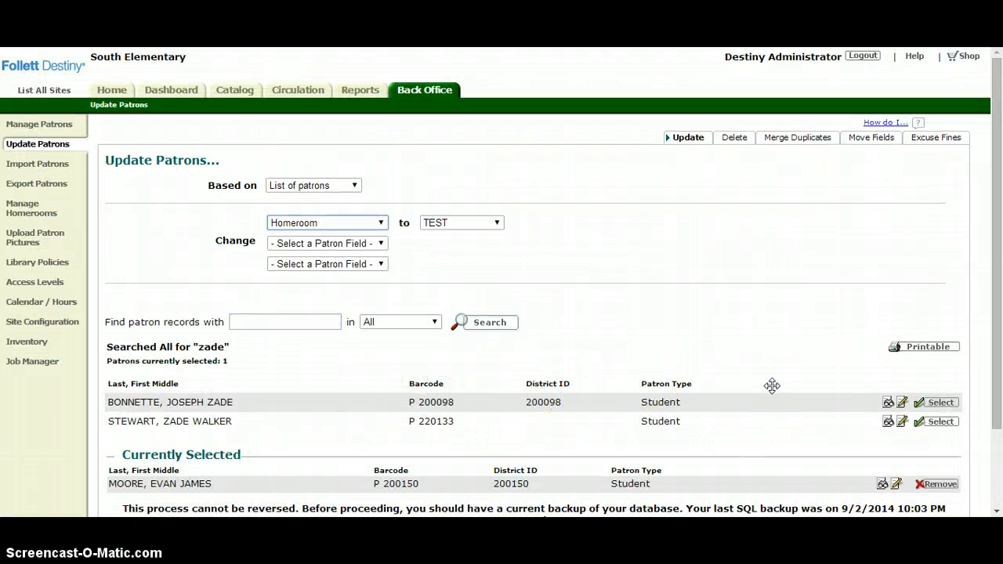
{"action": "left_click", "coordinate": [940, 401]}
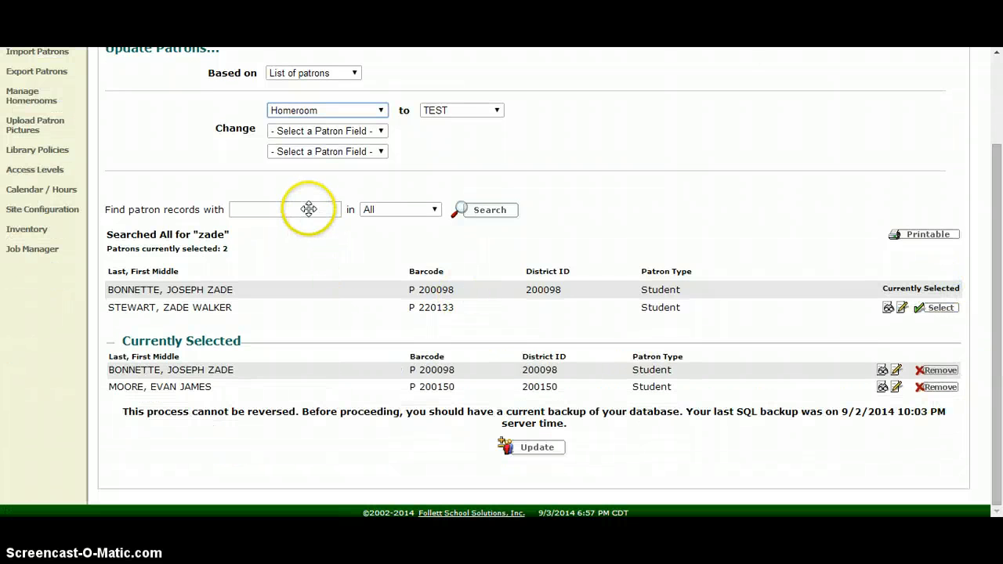
{"action": "type", "text": "woodward"}
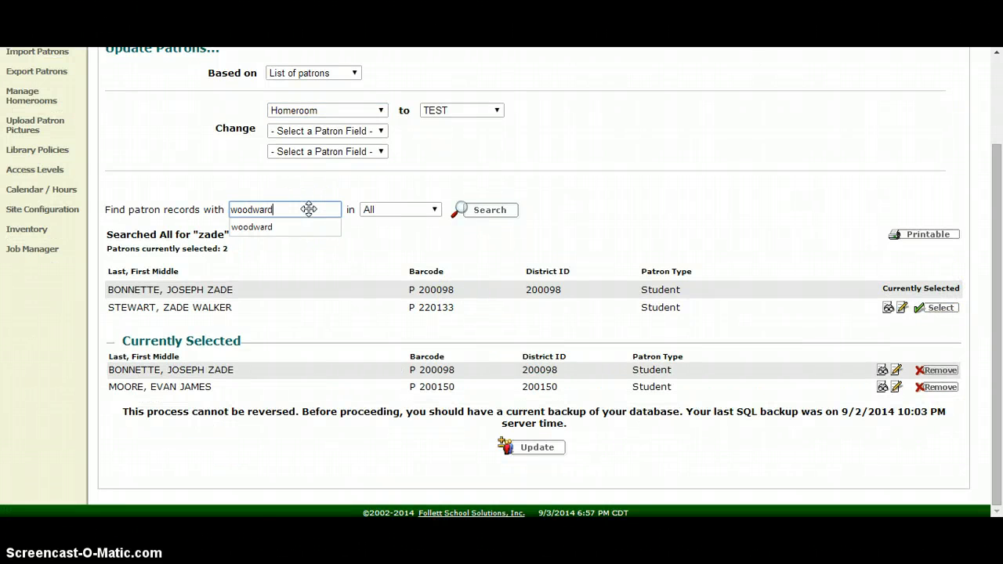
{"action": "left_click", "coordinate": [489, 210]}
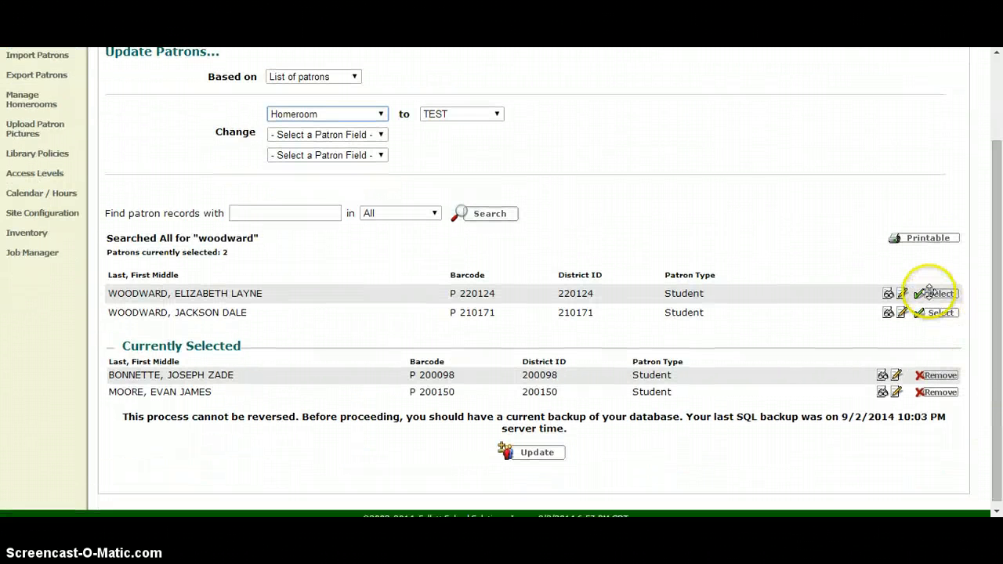
{"action": "left_click", "coordinate": [940, 293]}
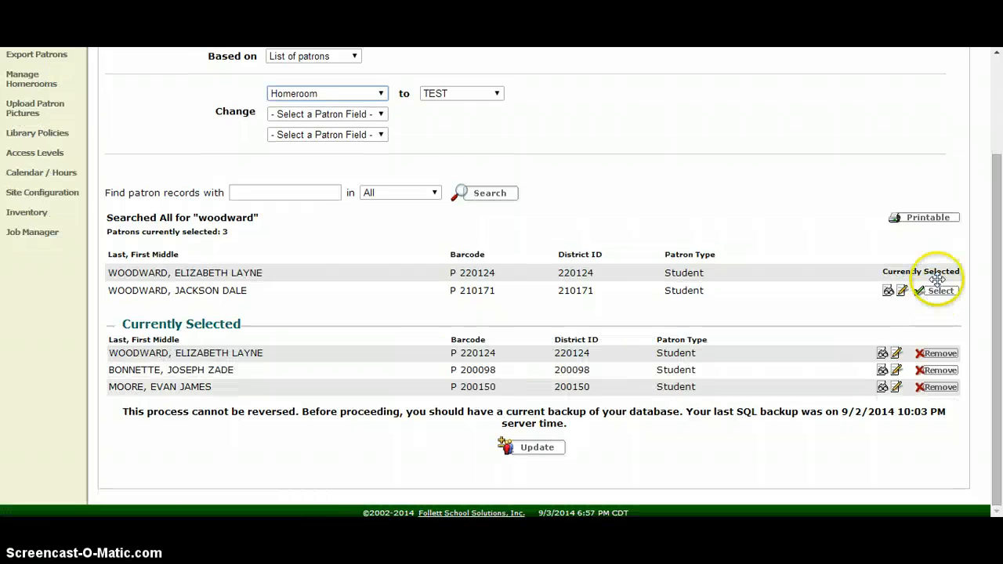
{"action": "left_click", "coordinate": [941, 290]}
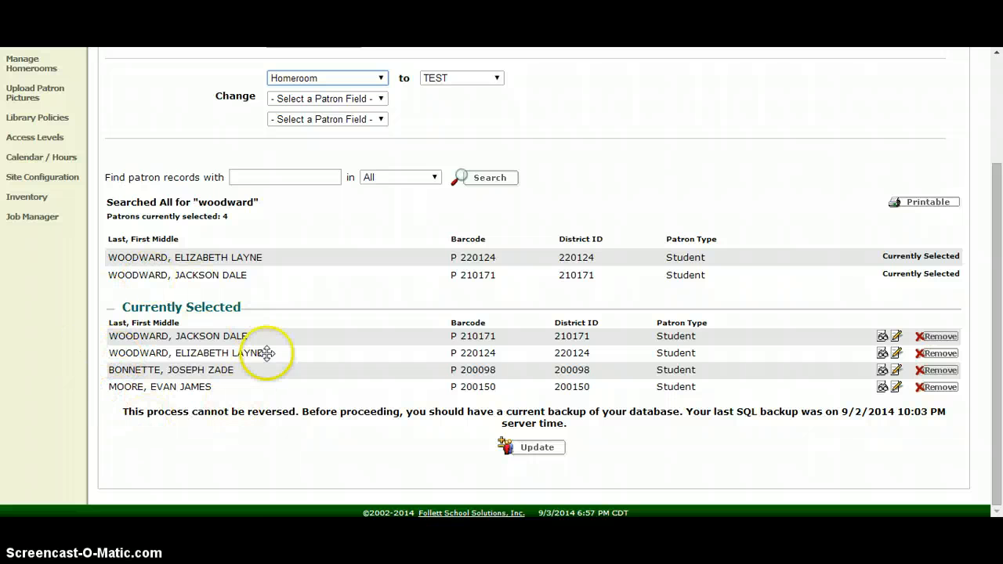
{"action": "mouse_move", "coordinate": [235, 296]}
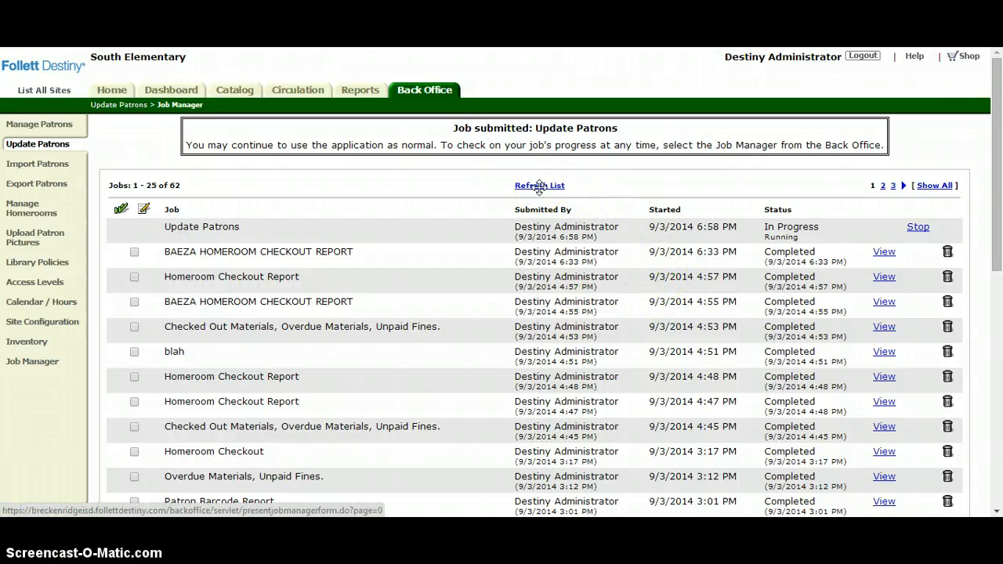
Refresh Job Manager and view the completed Update Patrons job summary of four records updated
{"action": "left_click", "coordinate": [539, 185]}
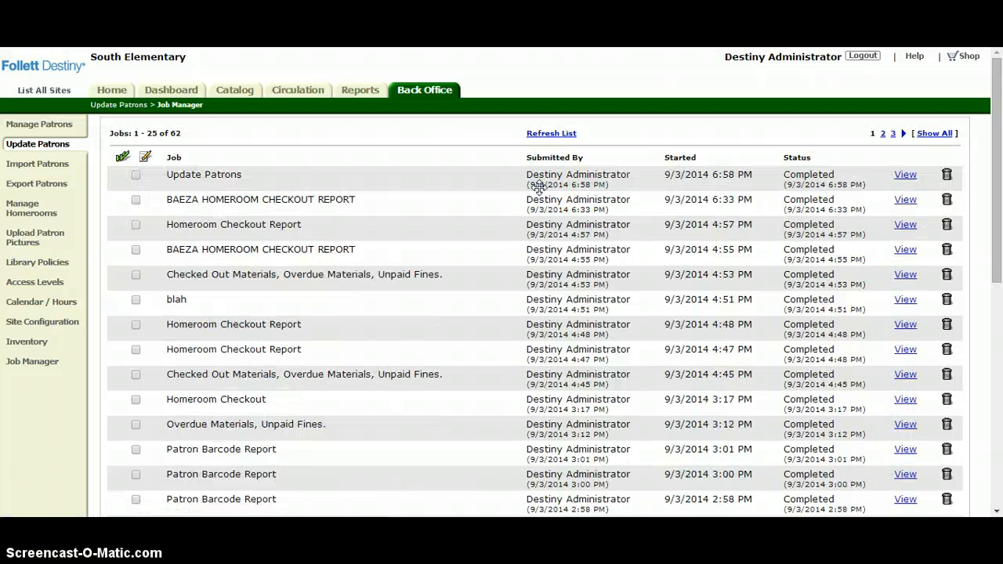
{"action": "left_click", "coordinate": [906, 174]}
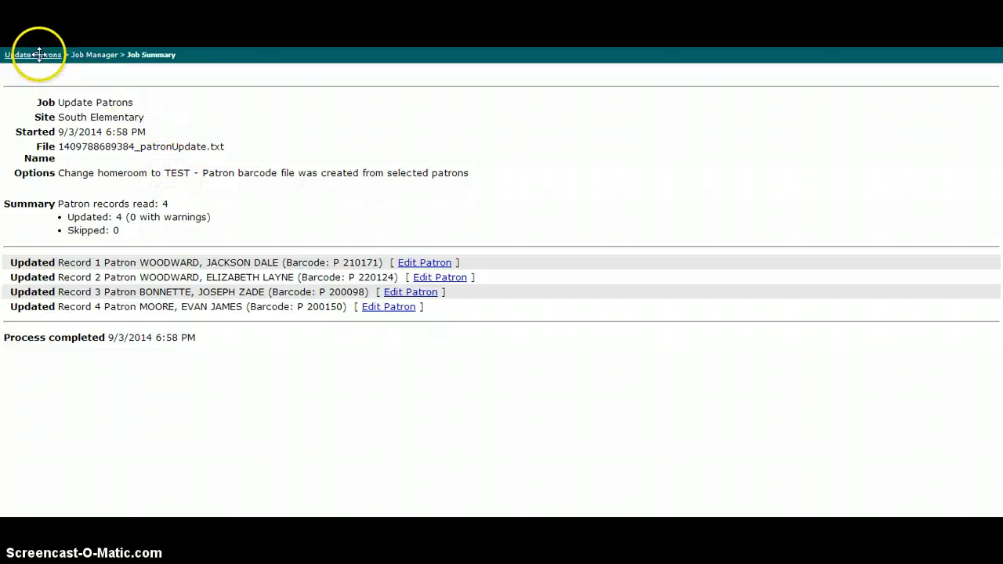
Show the Circulation check-out roster by homeroom for TEST, listing its four students
{"action": "left_click", "coordinate": [33, 54]}
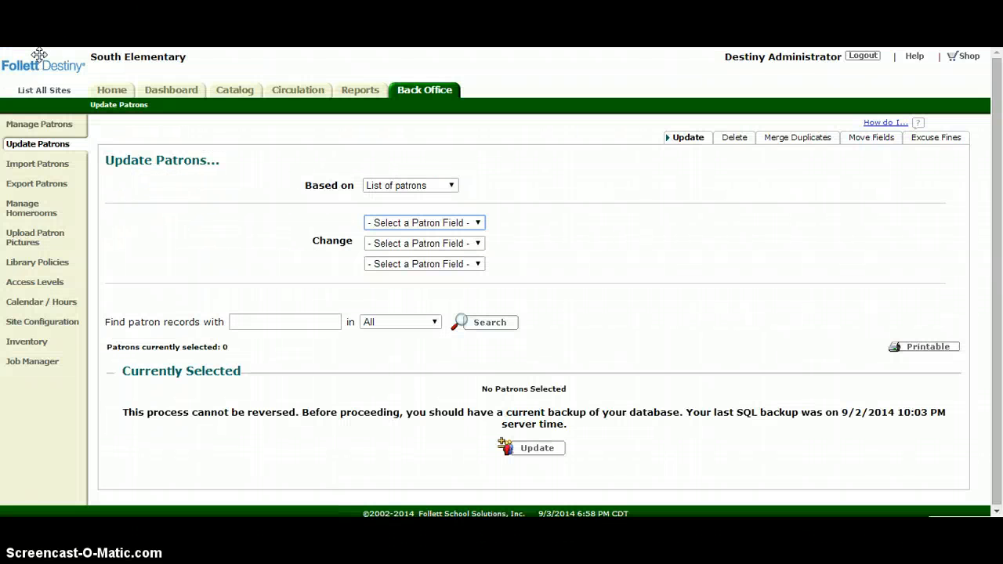
{"action": "mouse_move", "coordinate": [56, 54]}
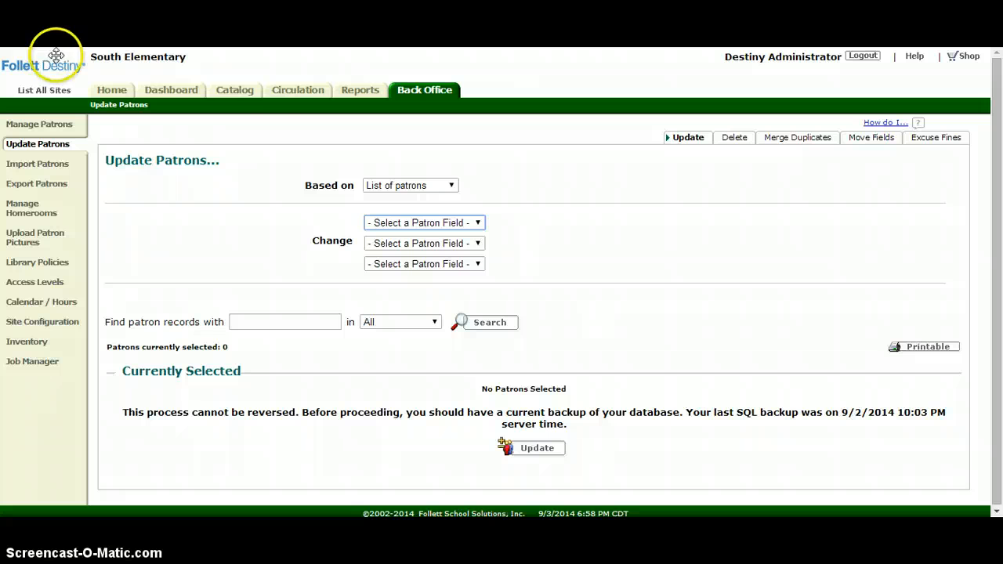
{"action": "mouse_move", "coordinate": [298, 89]}
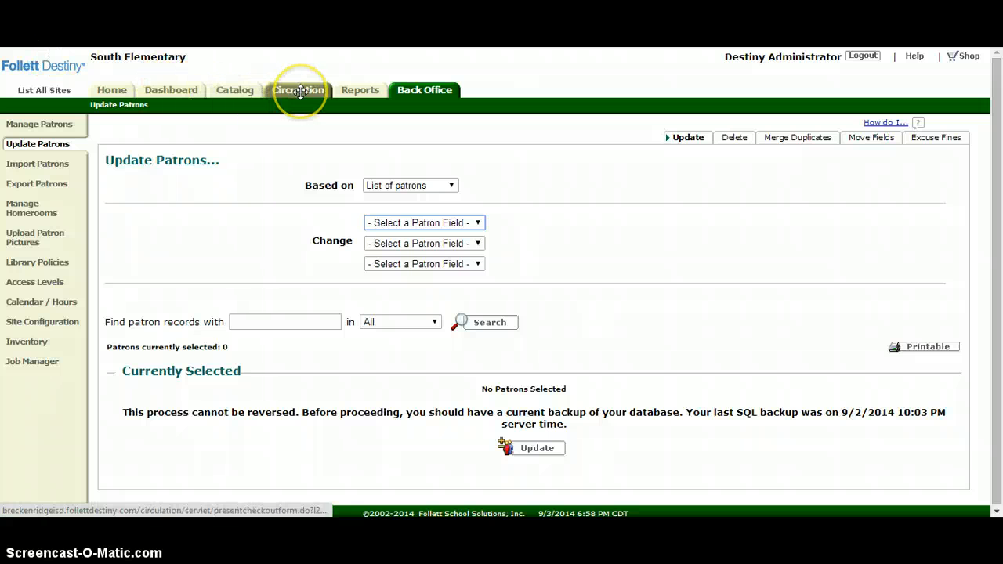
{"action": "left_click", "coordinate": [298, 90]}
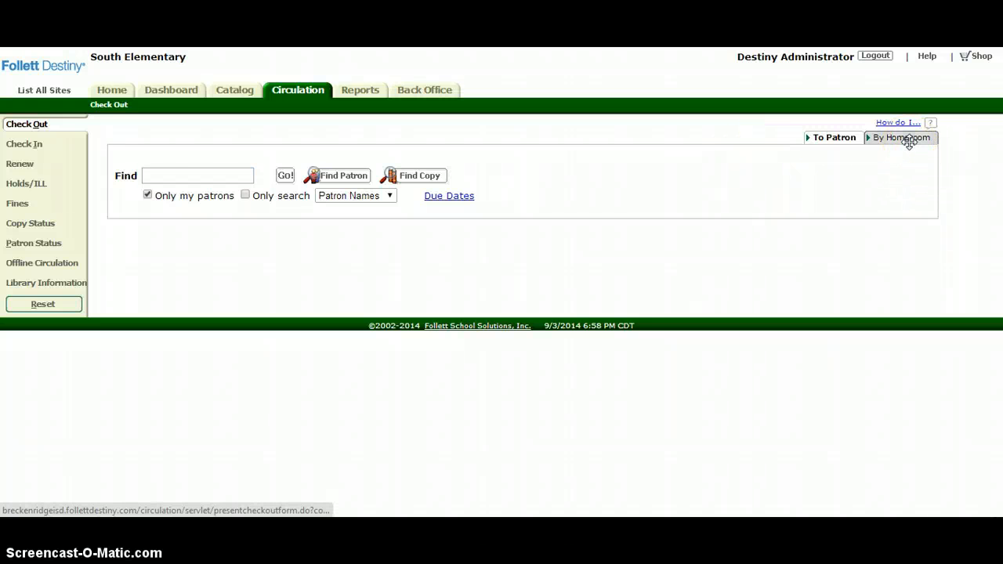
{"action": "left_click", "coordinate": [898, 138]}
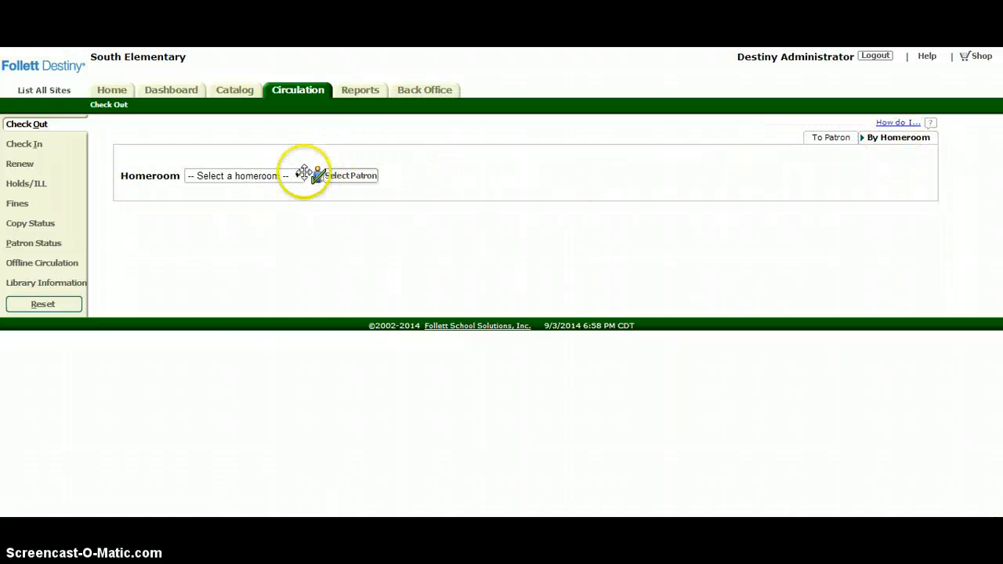
{"action": "left_click", "coordinate": [243, 175]}
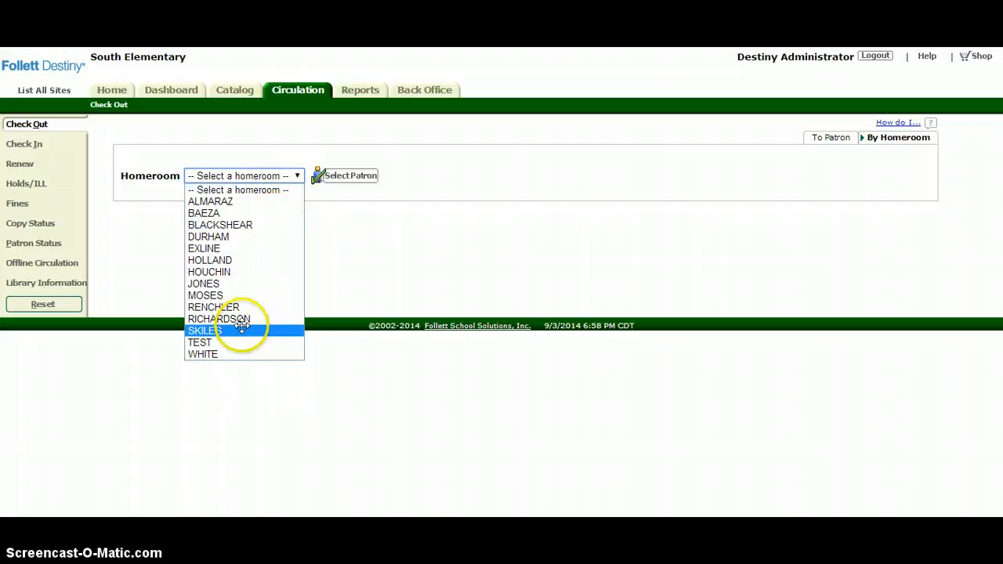
{"action": "left_click", "coordinate": [199, 342]}
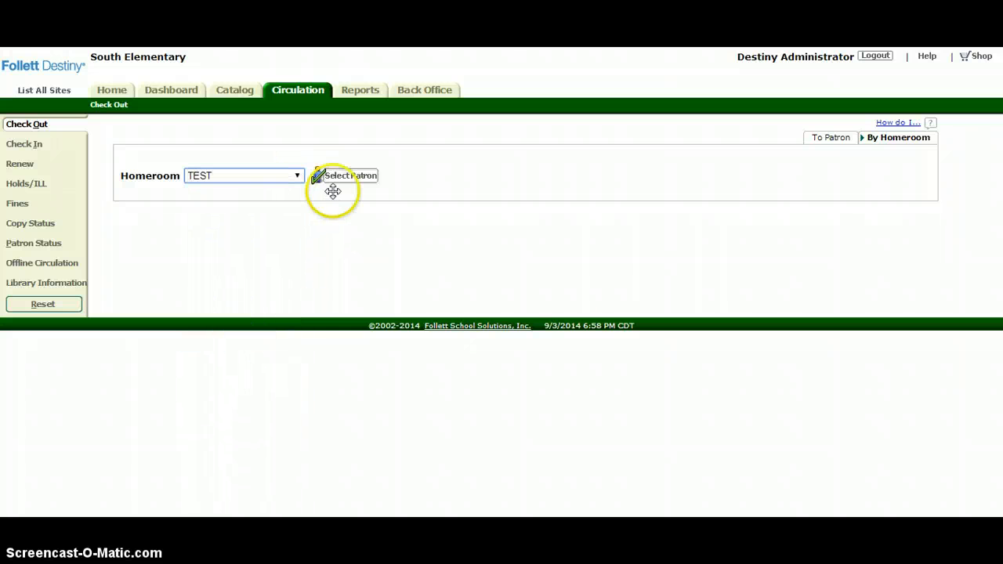
{"action": "left_click", "coordinate": [351, 175]}
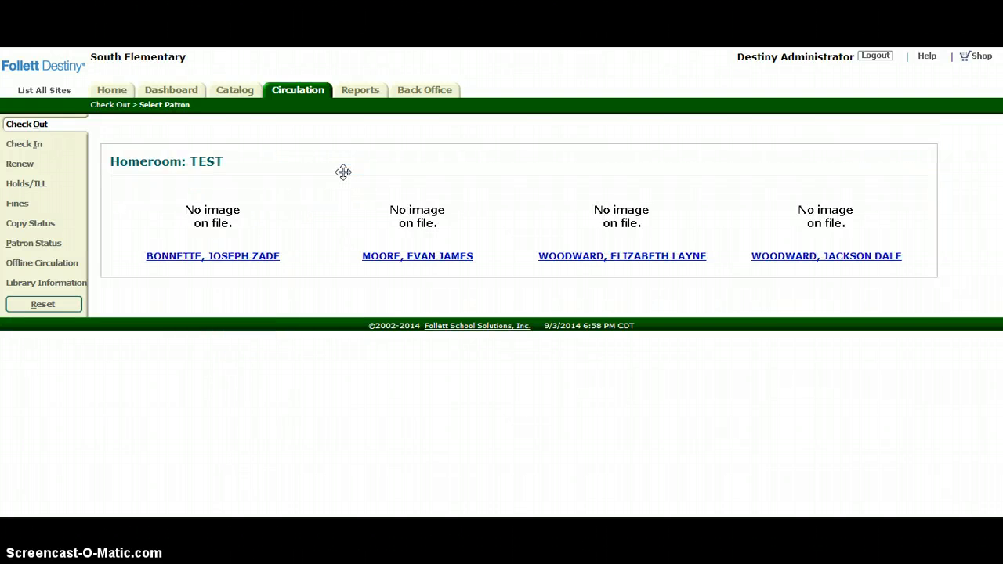